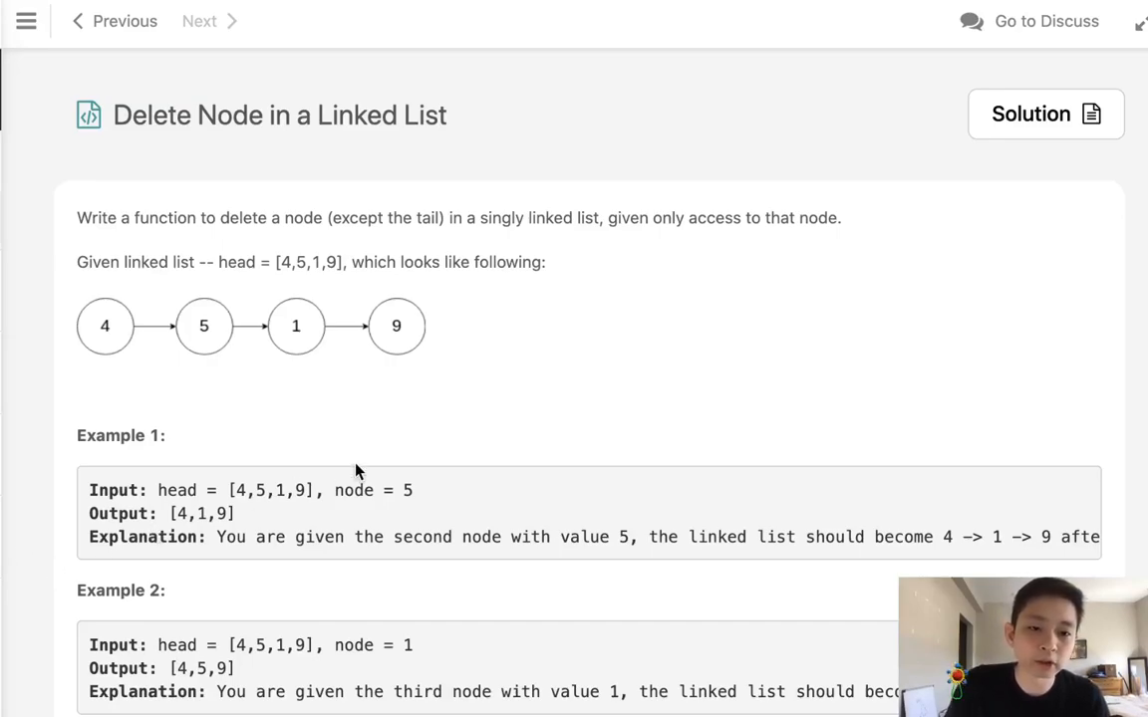
- Add an empty line after the deleteNode docstring on line 12
{"action": "scroll", "scroll_direction": "up", "scroll_amount": 3}
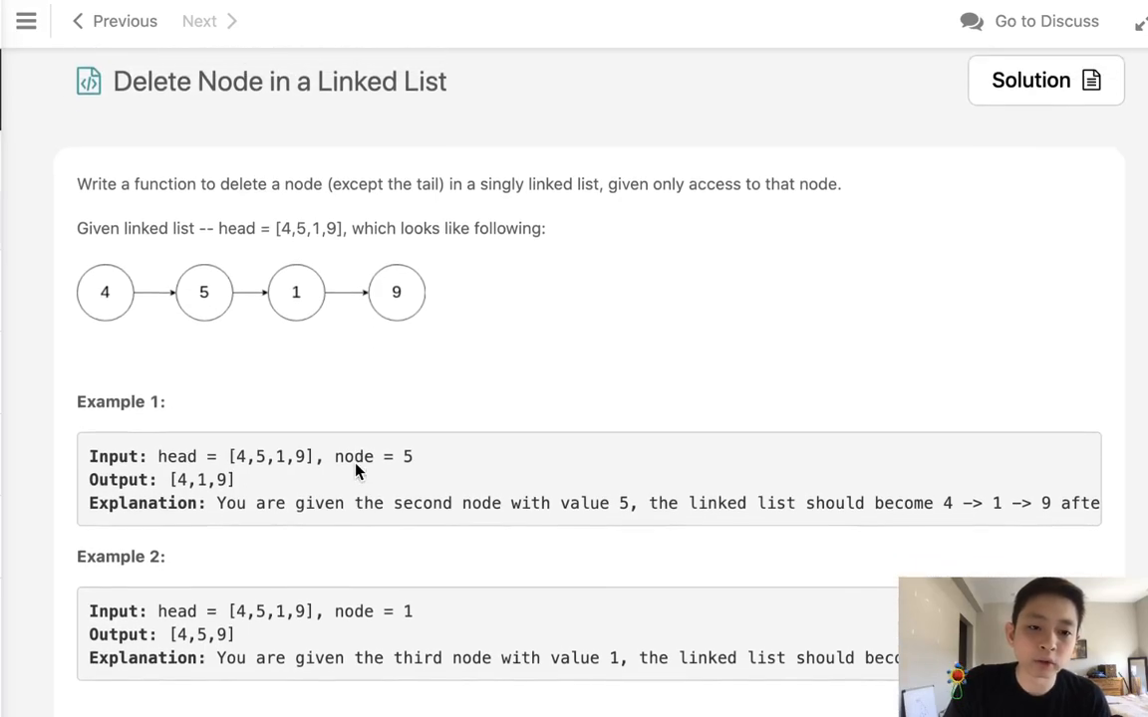
{"action": "scroll", "scroll_direction": "up", "scroll_amount": 3}
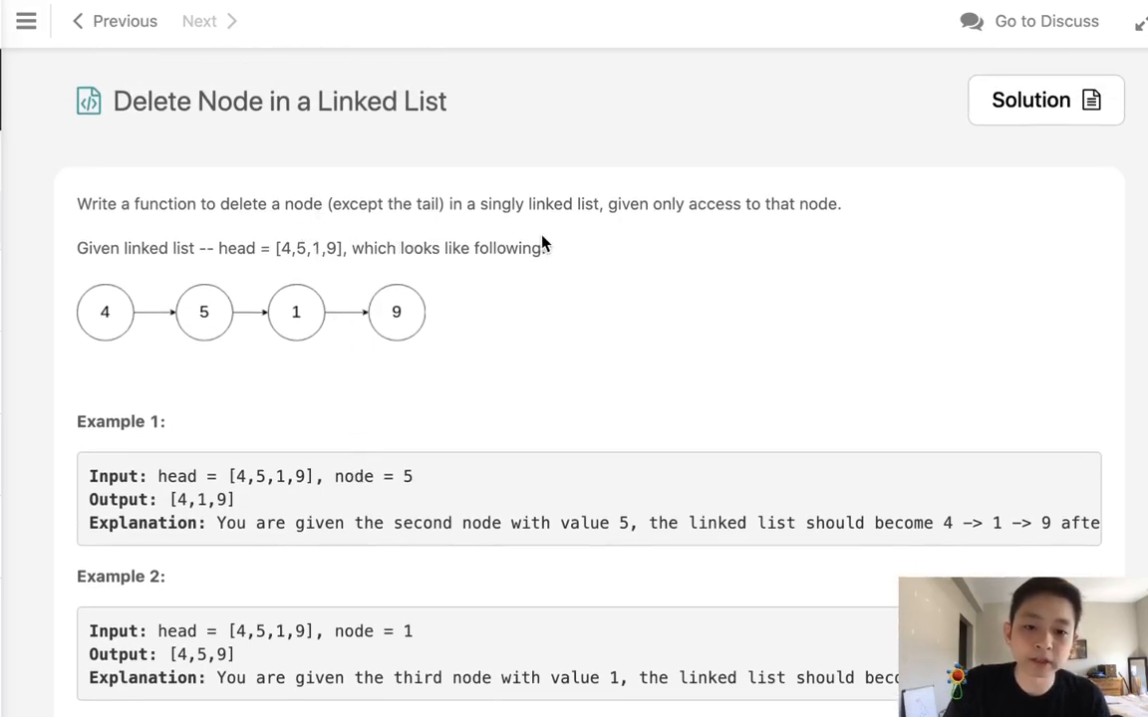
{"action": "mouse_move", "coordinate": [726, 236]}
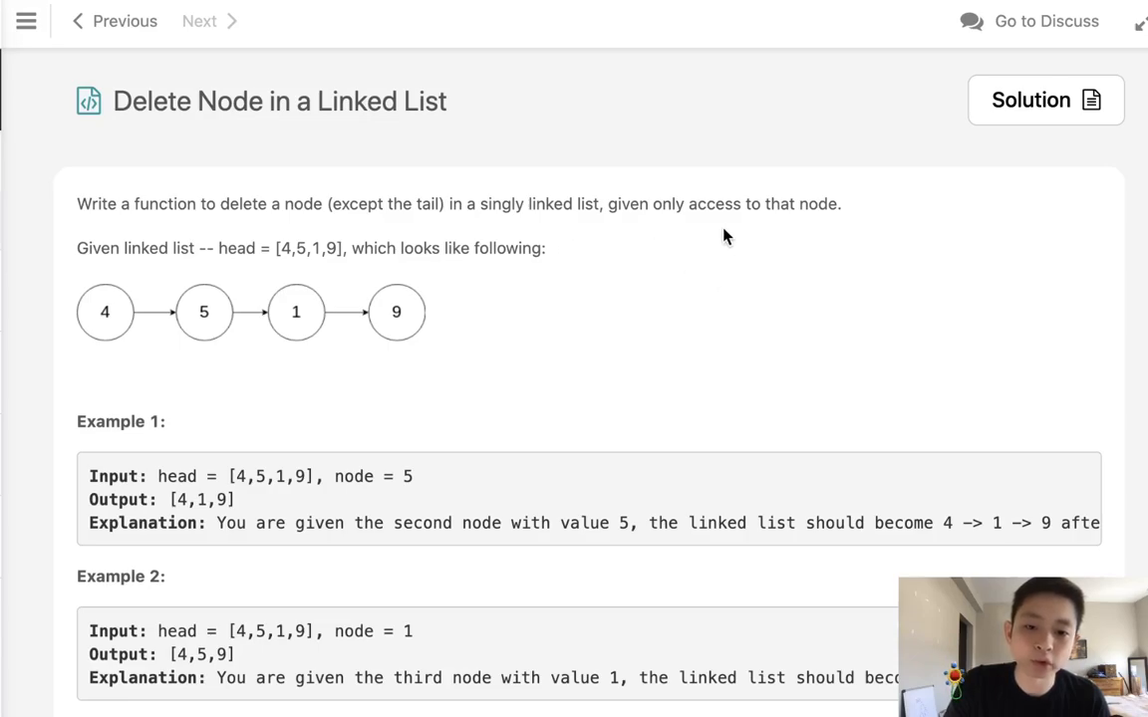
{"action": "mouse_move", "coordinate": [807, 227]}
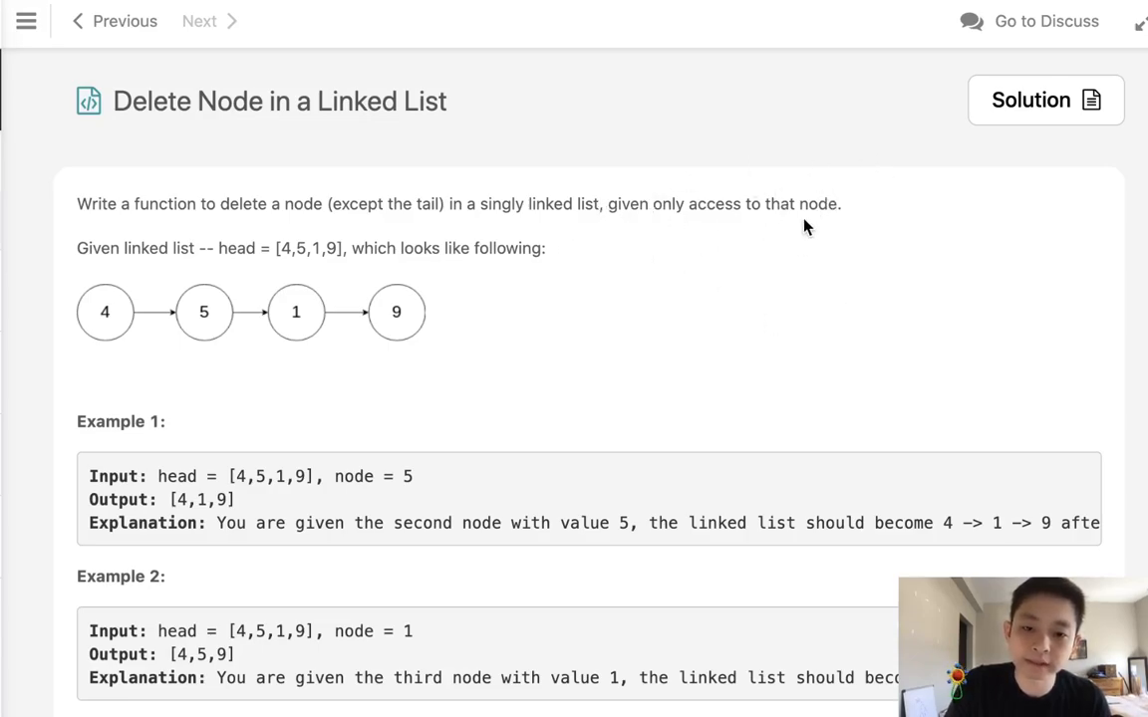
{"action": "mouse_move", "coordinate": [935, 335]}
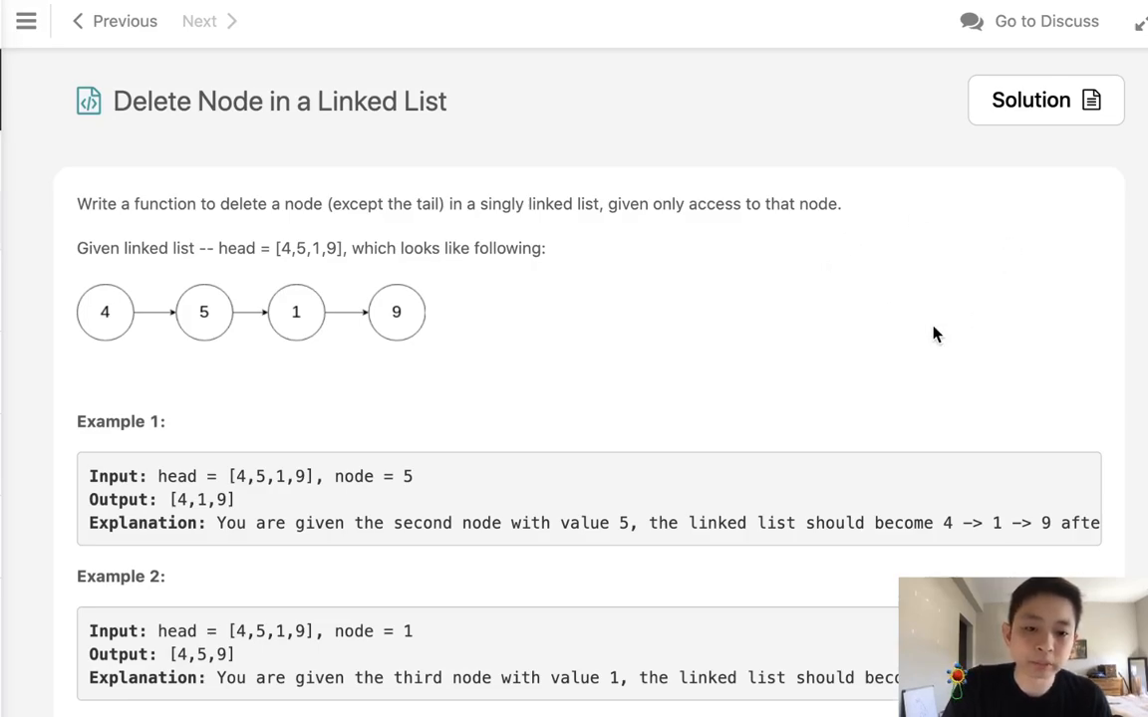
{"action": "scroll", "scroll_direction": "down", "scroll_amount": 3}
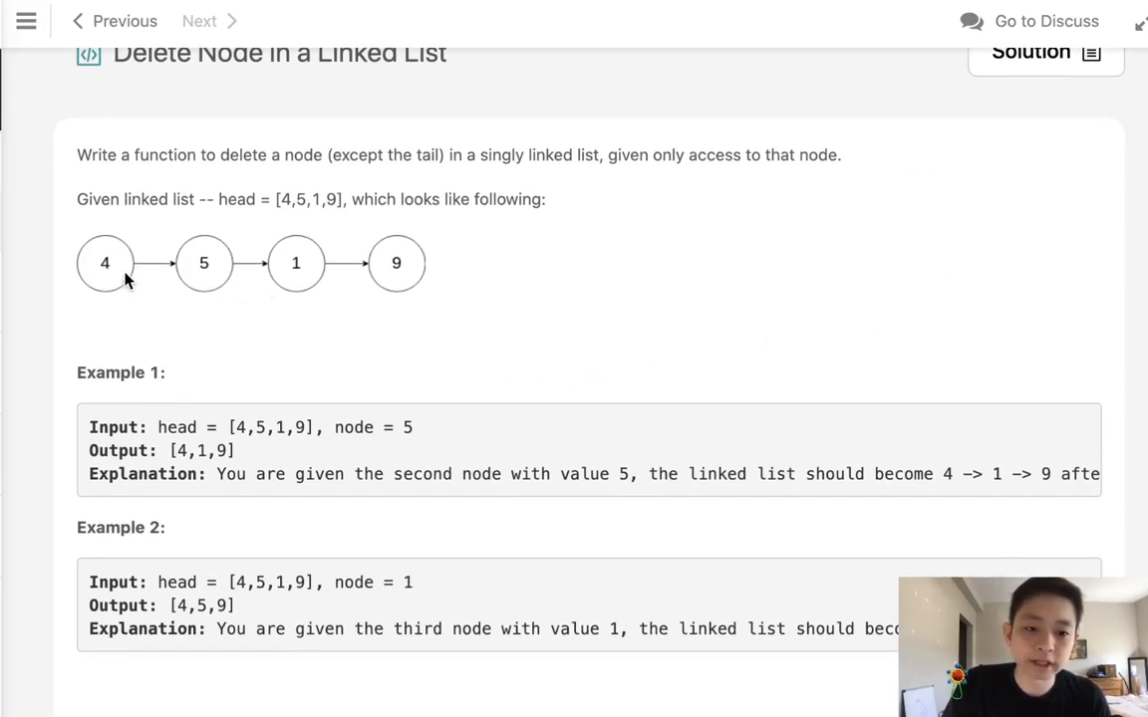
{"action": "mouse_move", "coordinate": [359, 282]}
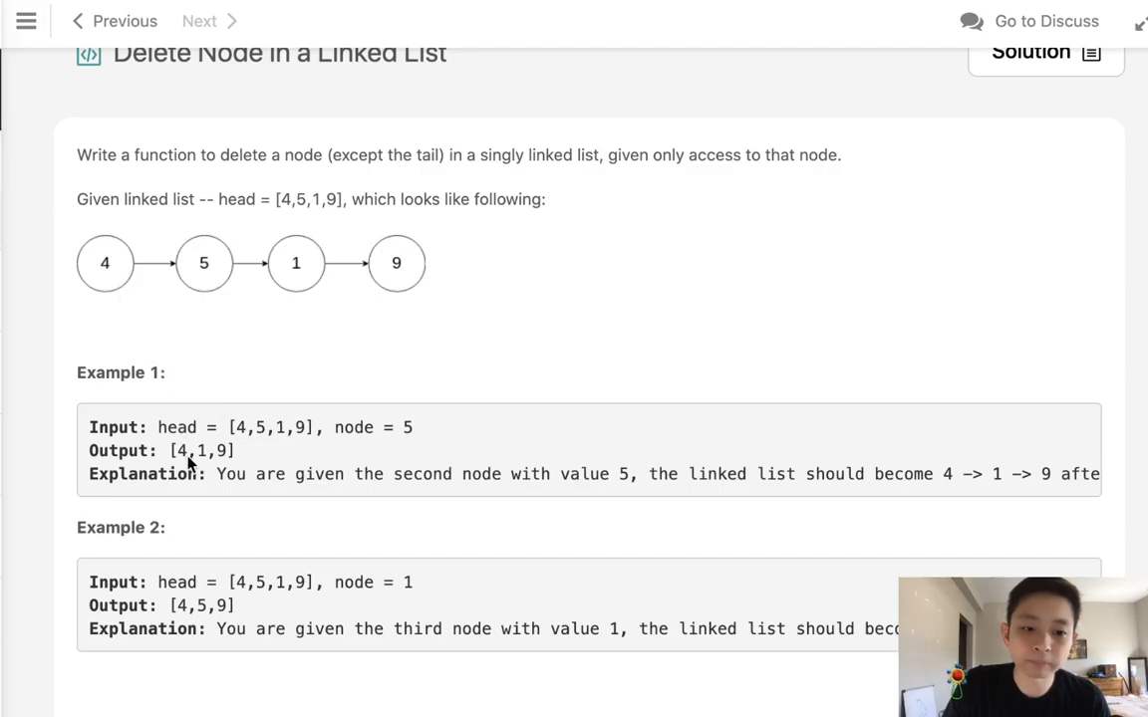
{"action": "mouse_move", "coordinate": [284, 246]}
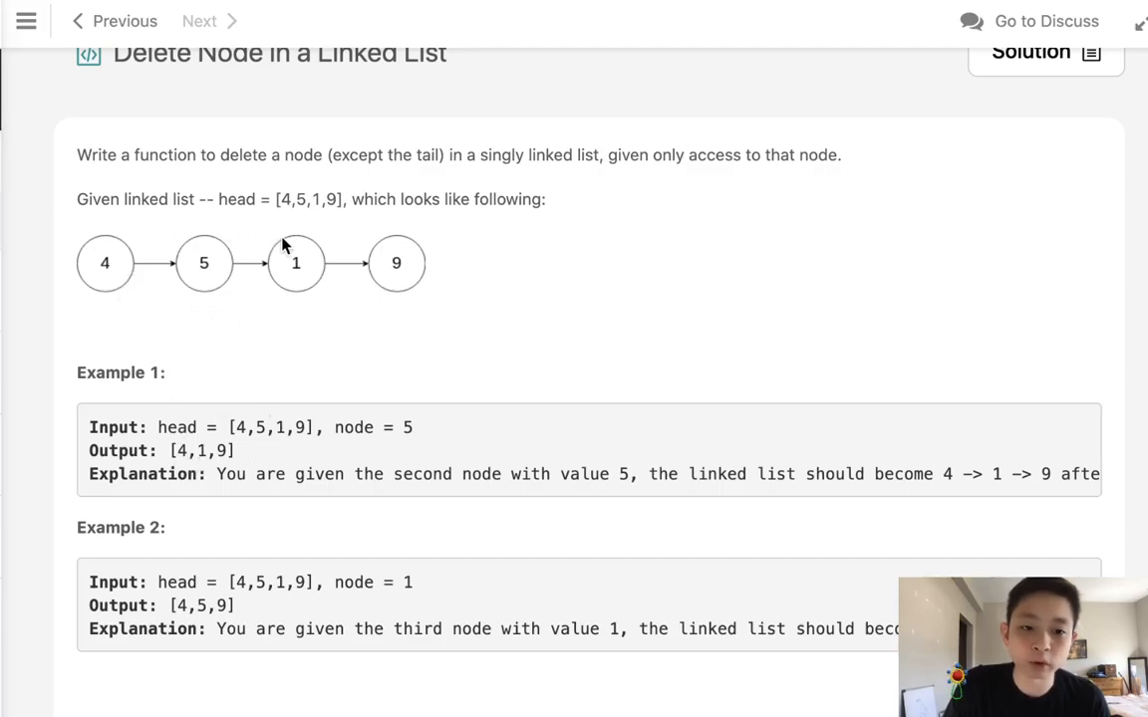
{"action": "mouse_move", "coordinate": [488, 413]}
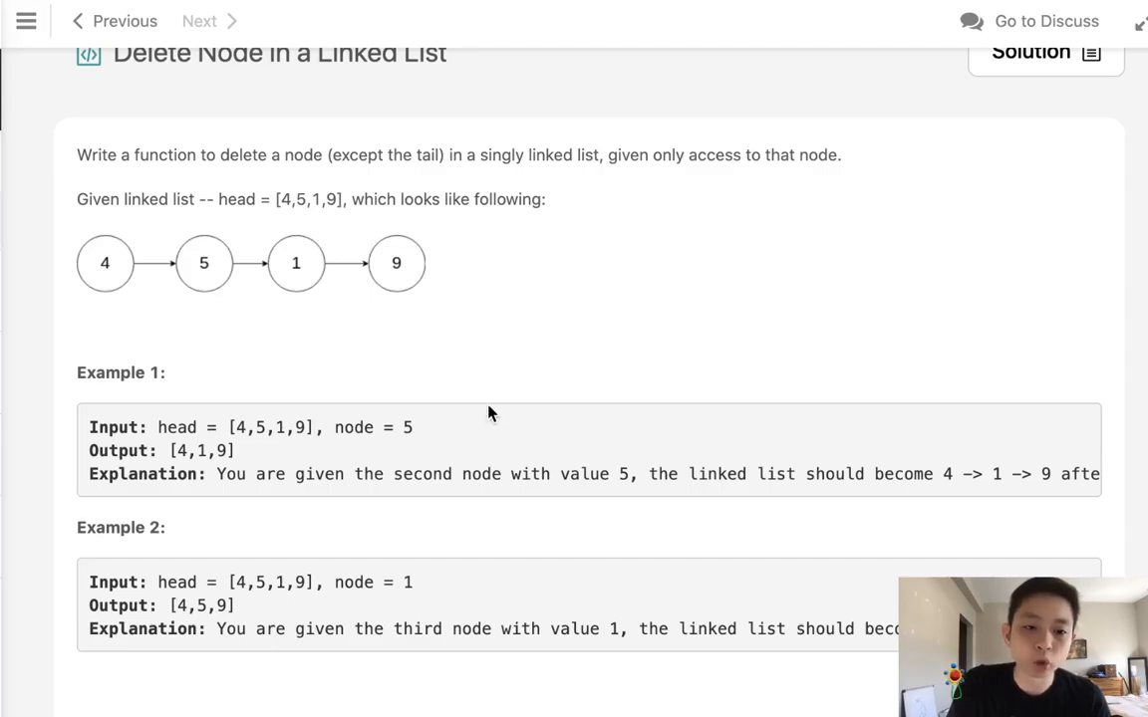
{"action": "mouse_move", "coordinate": [122, 276]}
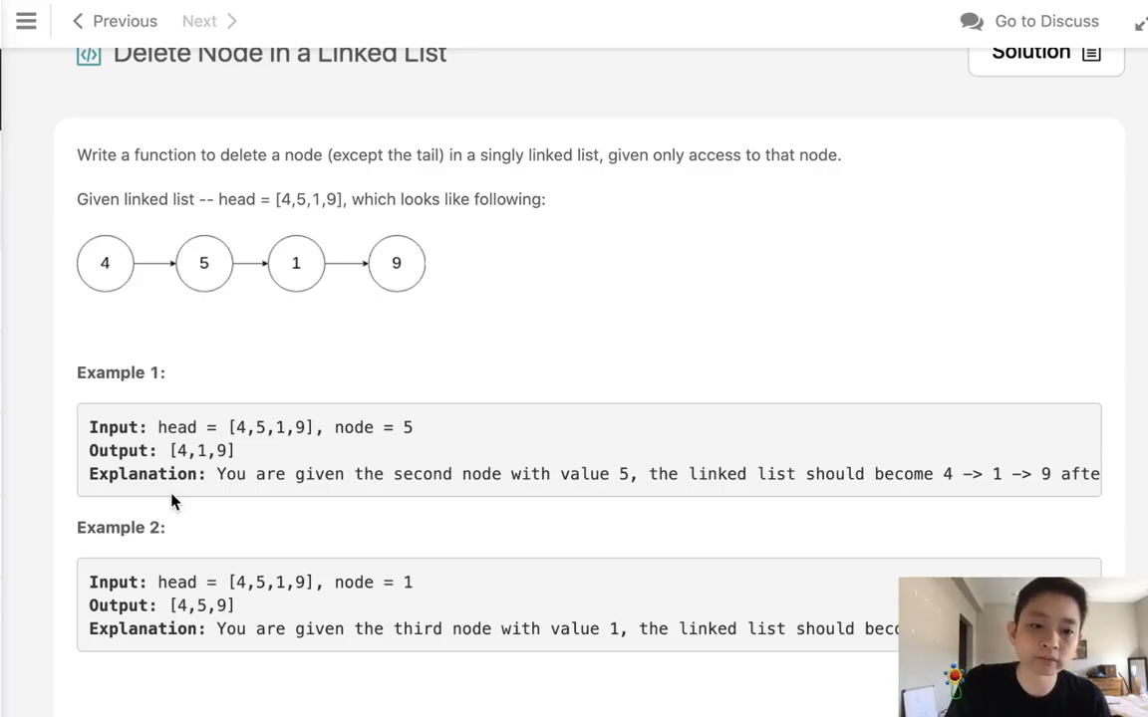
{"action": "mouse_move", "coordinate": [295, 357]}
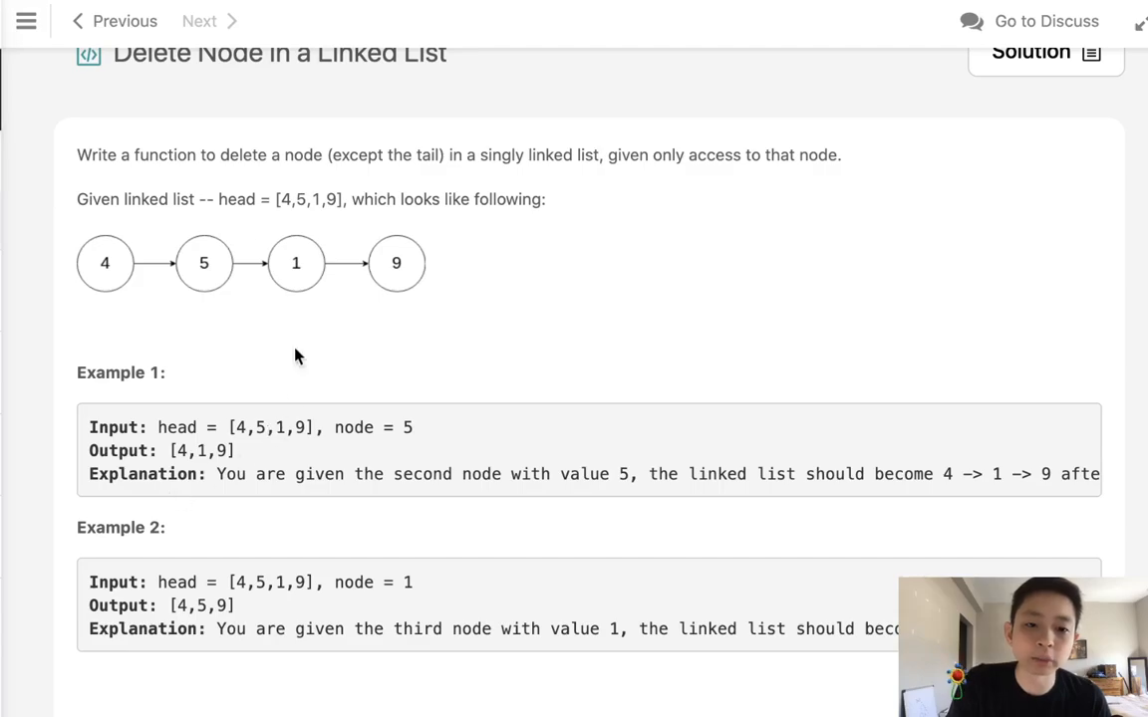
{"action": "mouse_move", "coordinate": [210, 266]}
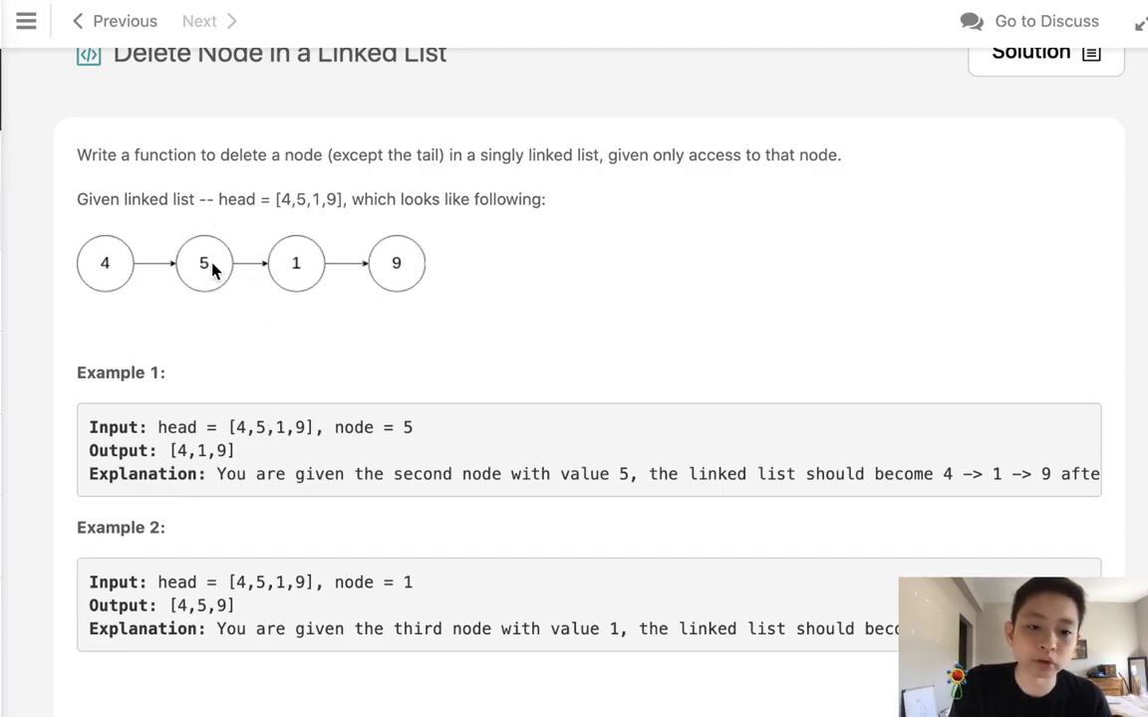
{"action": "mouse_move", "coordinate": [244, 291]}
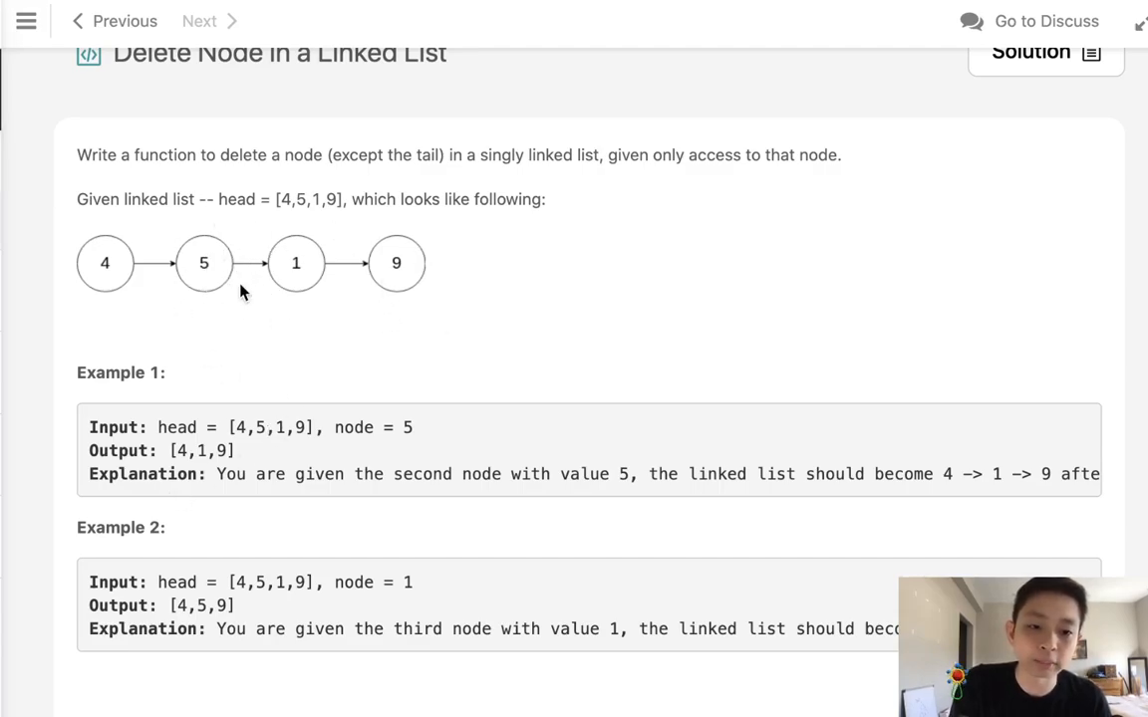
{"action": "mouse_move", "coordinate": [428, 375]}
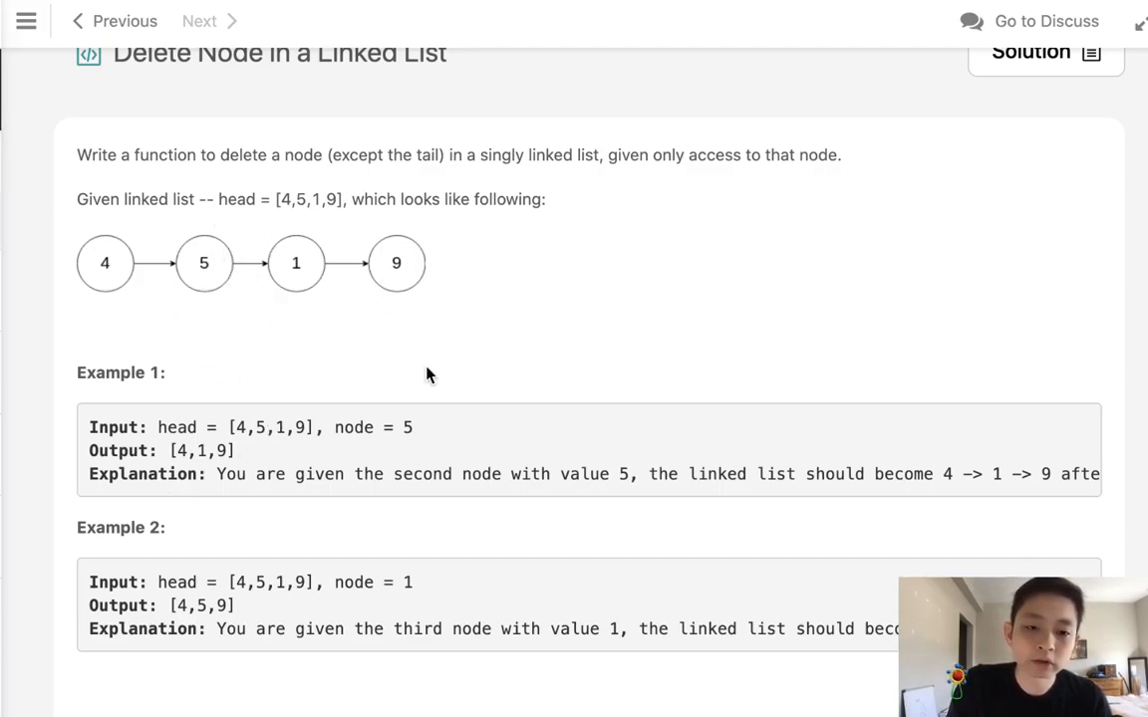
{"action": "scroll", "scroll_direction": "down", "scroll_amount": 3}
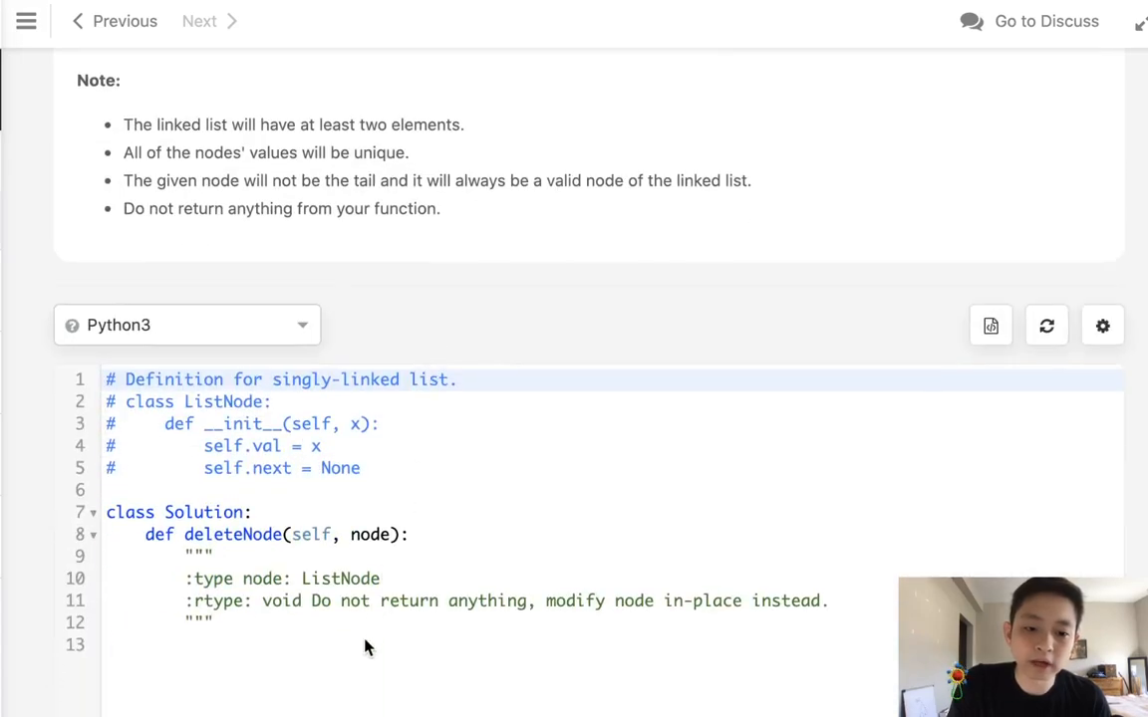
{"action": "left_click", "coordinate": [319, 622]}
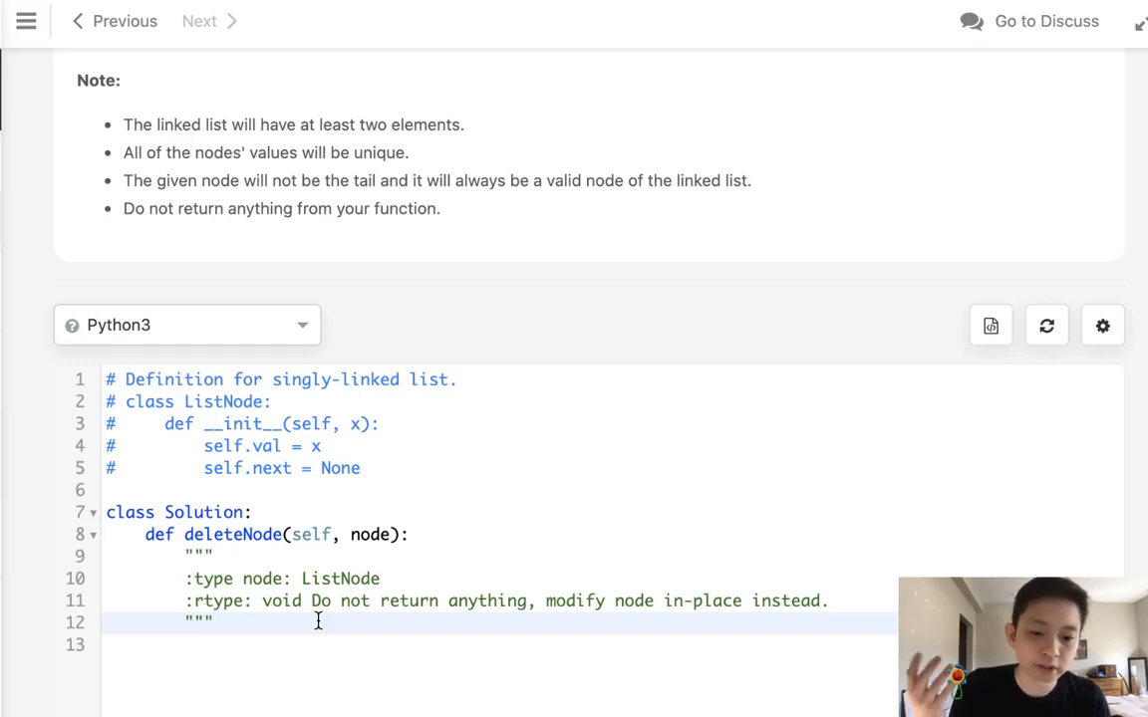
{"action": "key", "text": "Return"}
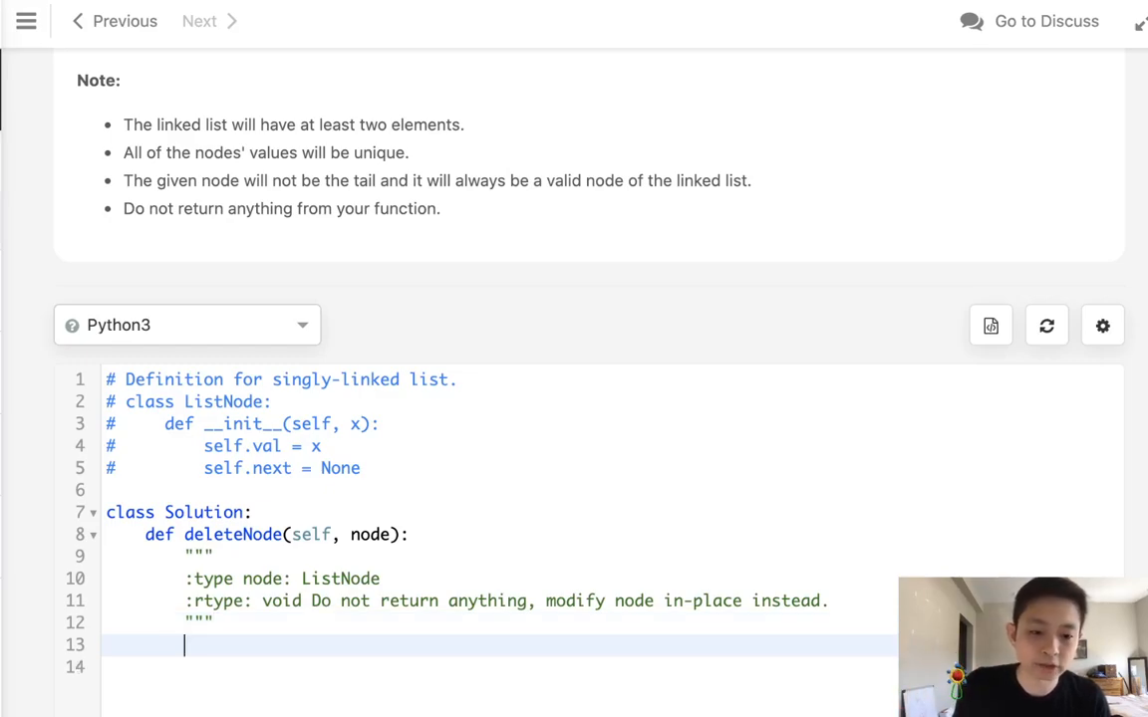
{"action": "scroll", "scroll_direction": "up", "scroll_amount": 3}
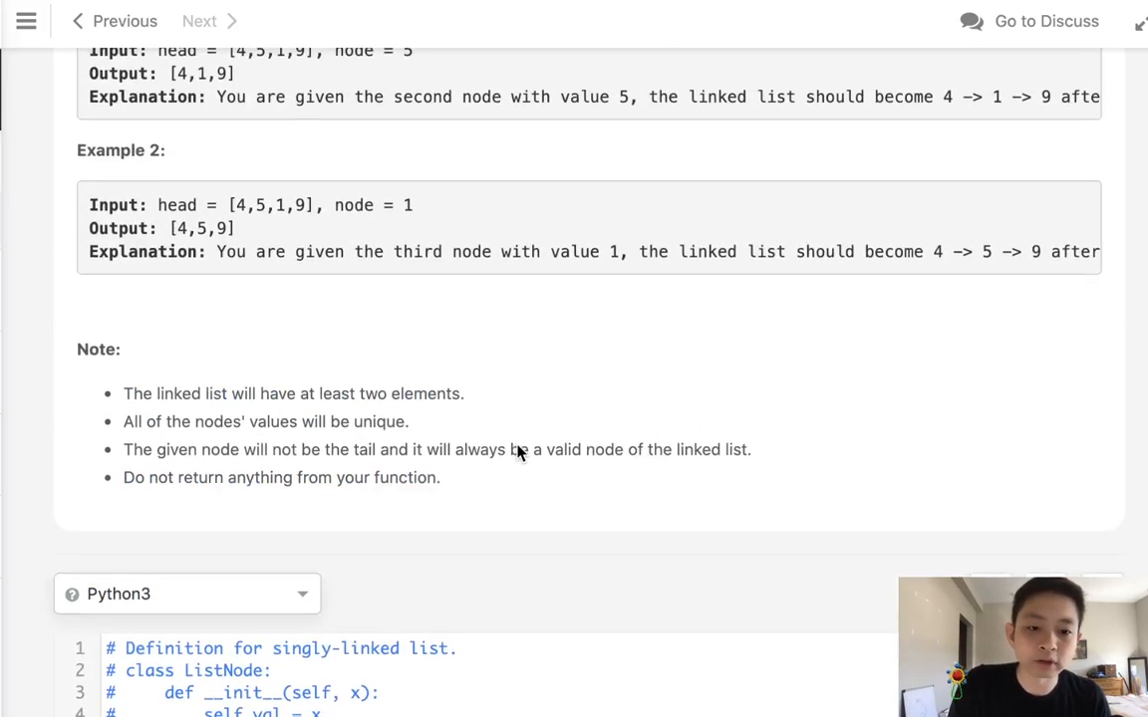
{"action": "scroll", "scroll_direction": "up", "scroll_amount": 3}
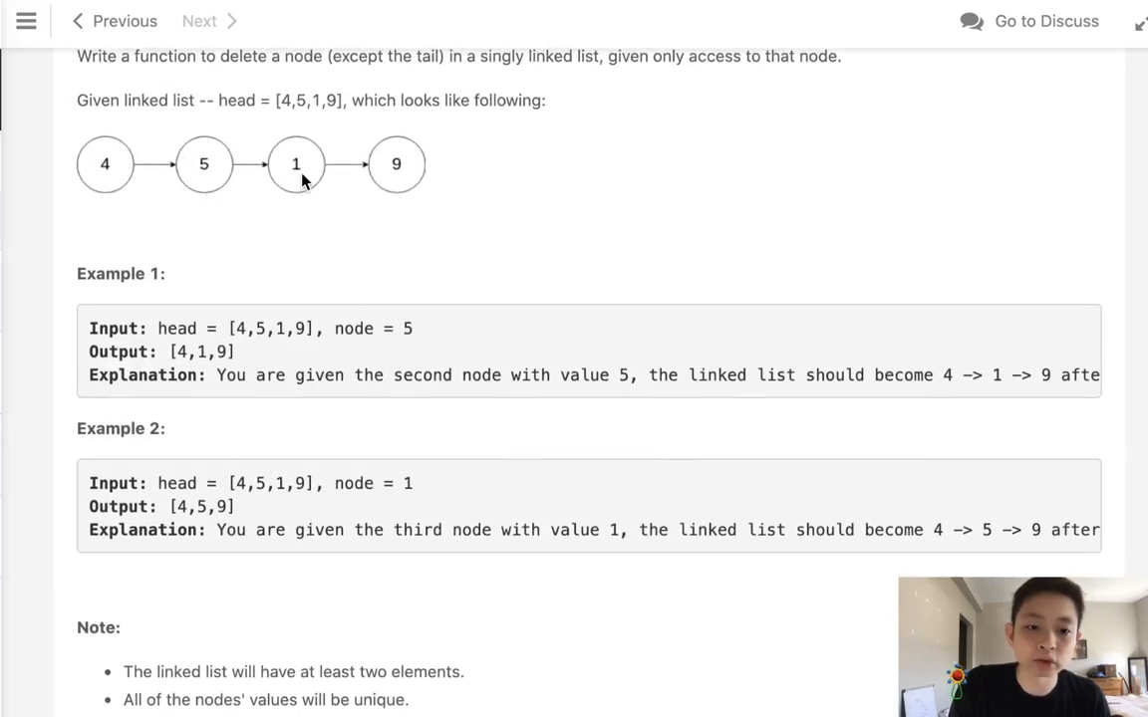
{"action": "mouse_move", "coordinate": [297, 169]}
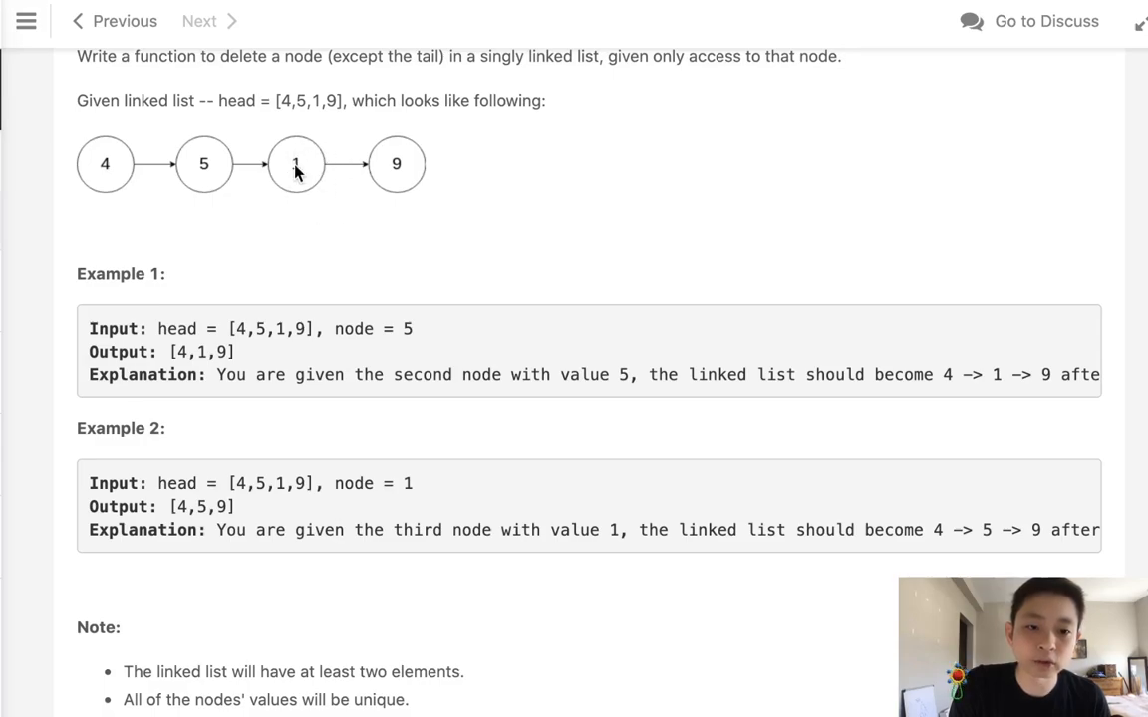
{"action": "mouse_move", "coordinate": [217, 165]}
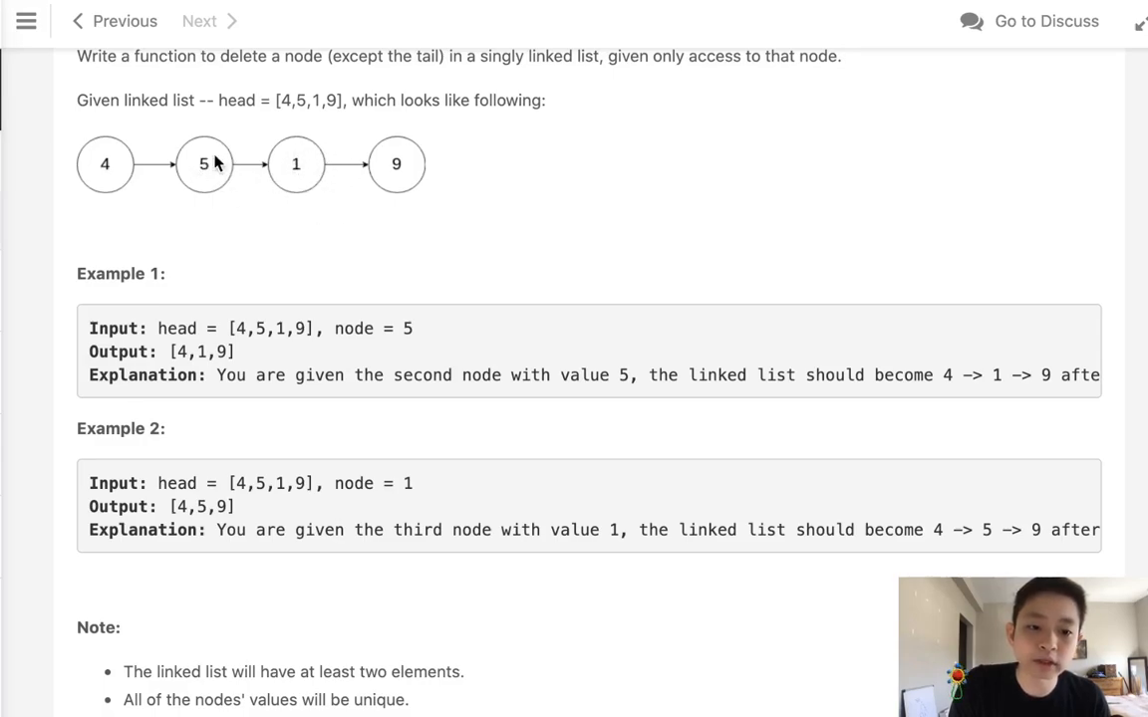
{"action": "mouse_move", "coordinate": [209, 163]}
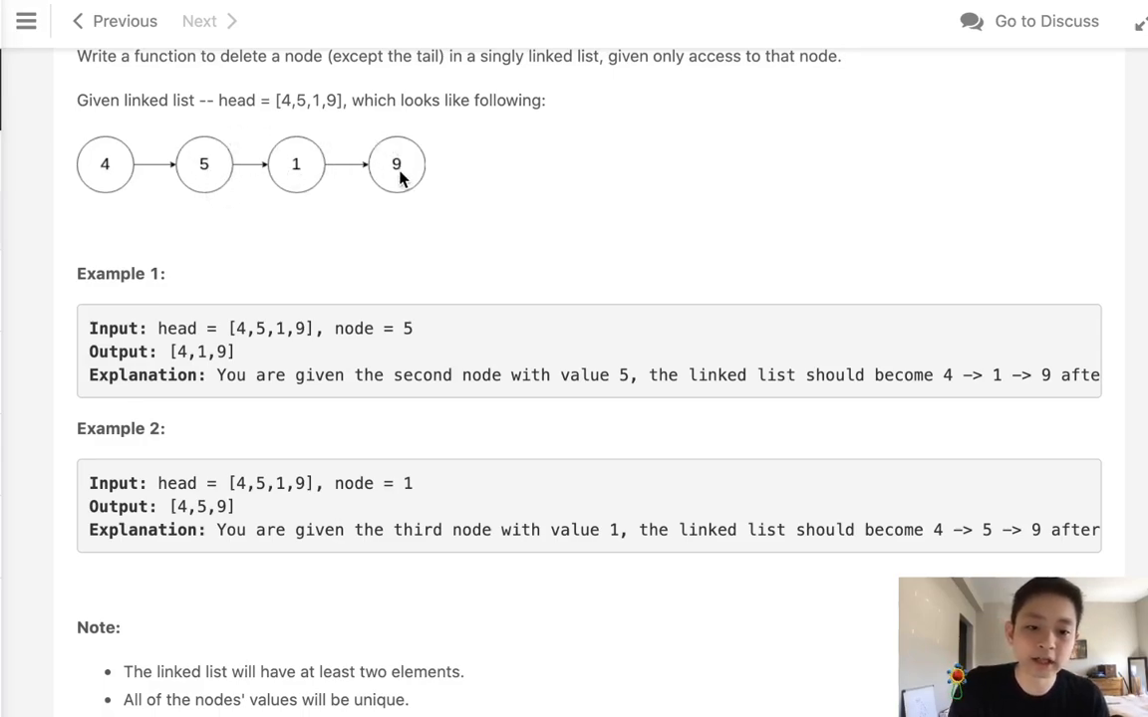
{"action": "scroll", "scroll_direction": "down", "scroll_amount": 3}
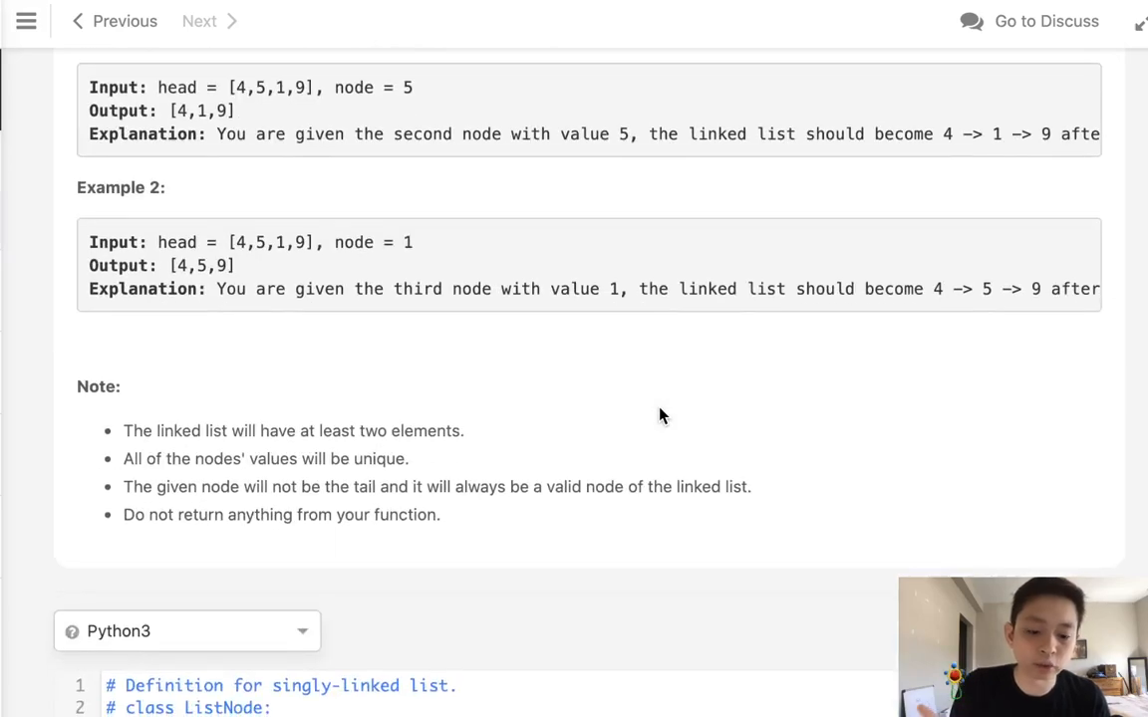
{"action": "mouse_move", "coordinate": [432, 560]}
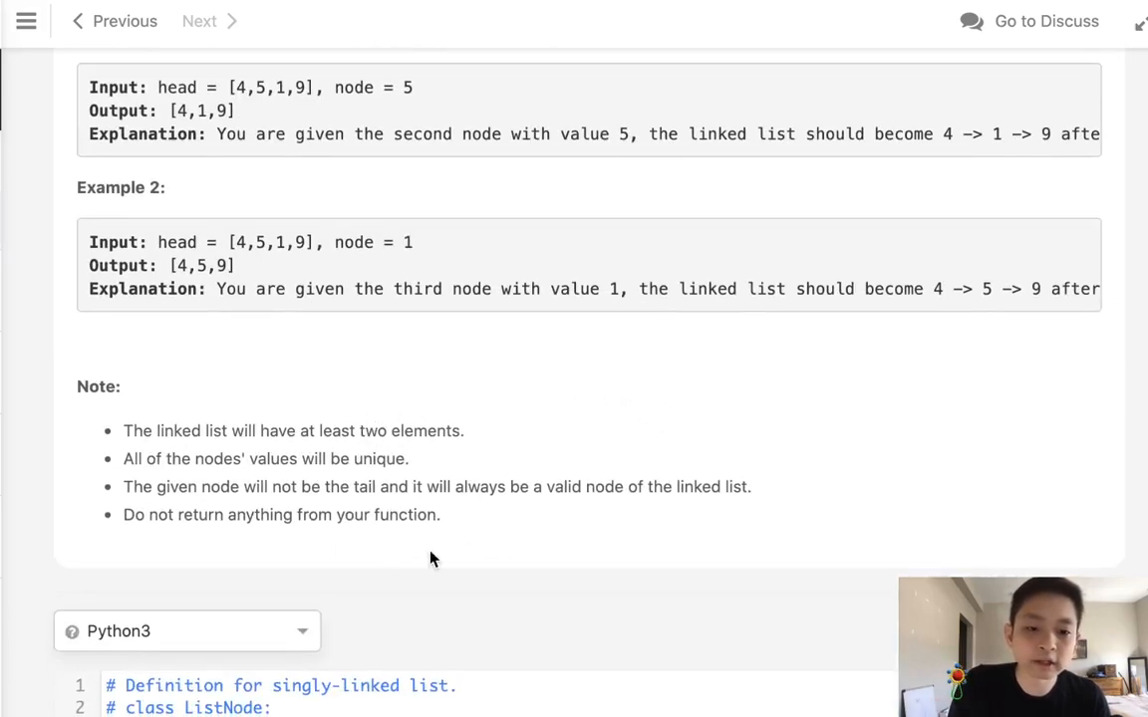
{"action": "mouse_move", "coordinate": [511, 586]}
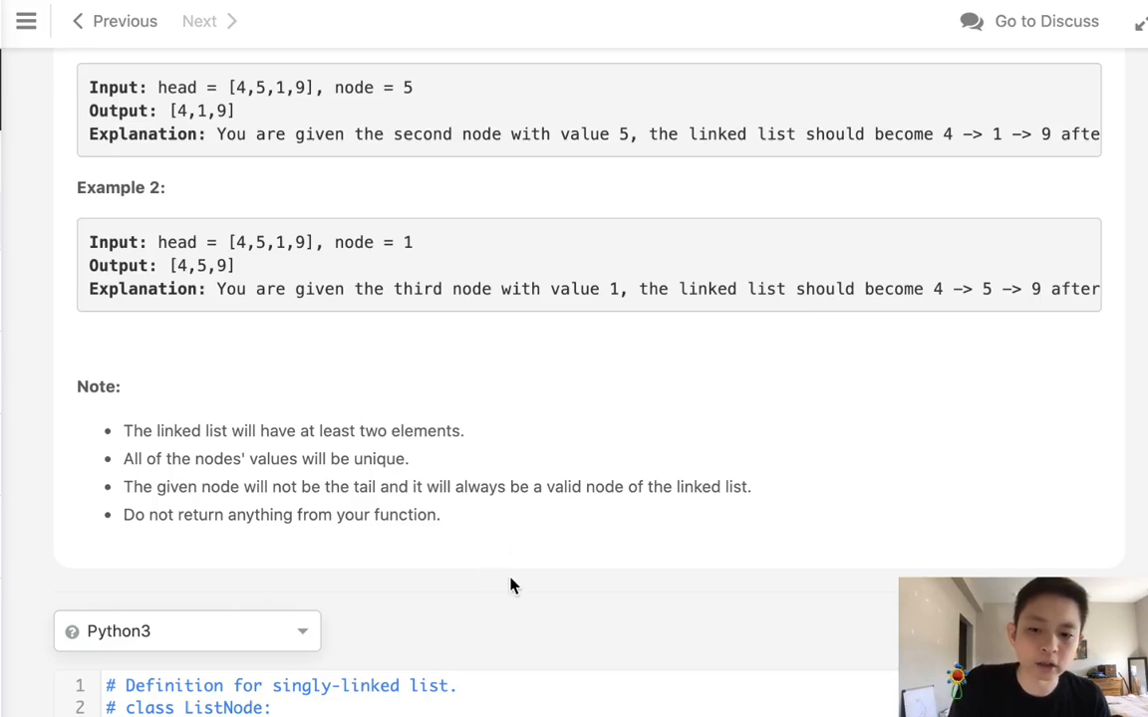
{"action": "scroll", "scroll_direction": "down", "scroll_amount": 3}
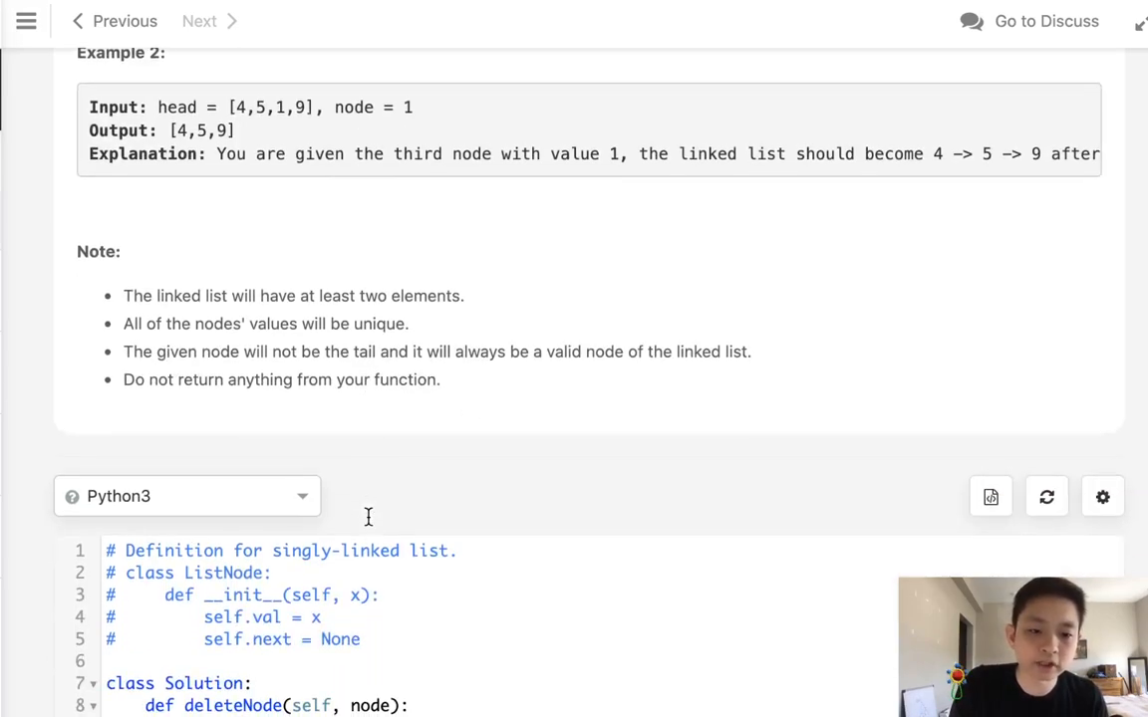
{"action": "scroll", "scroll_direction": "down", "scroll_amount": 3}
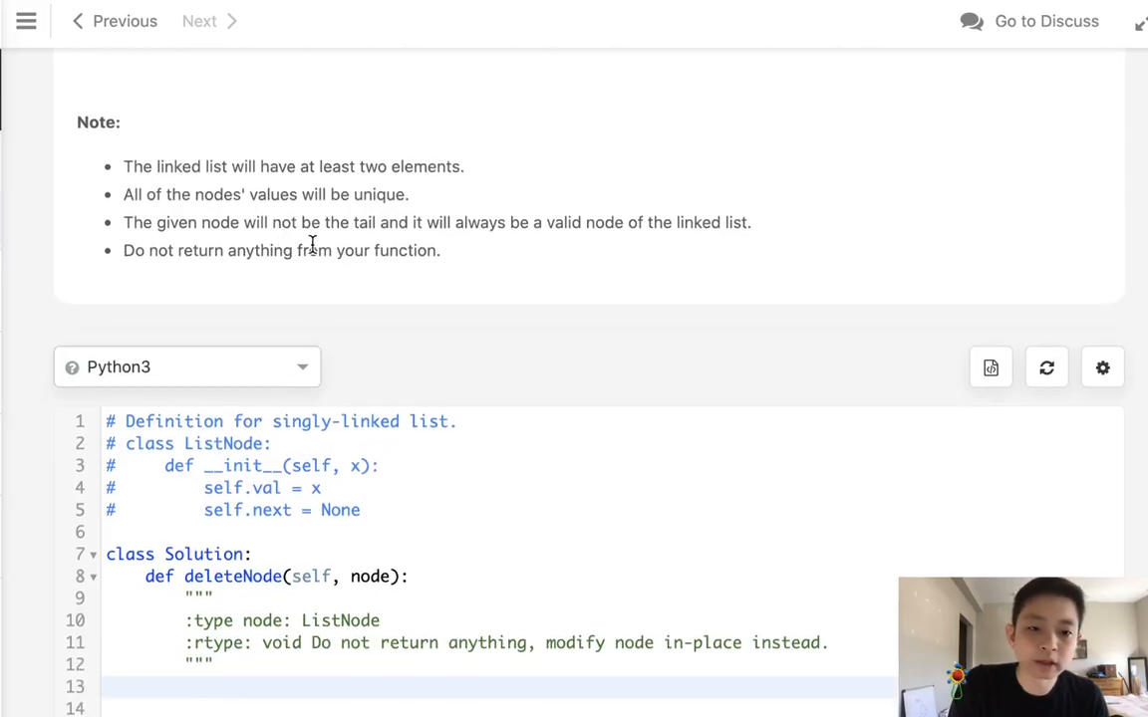
{"action": "left_click_drag", "start_coordinate": [242, 222], "coordinate": [439, 251]}
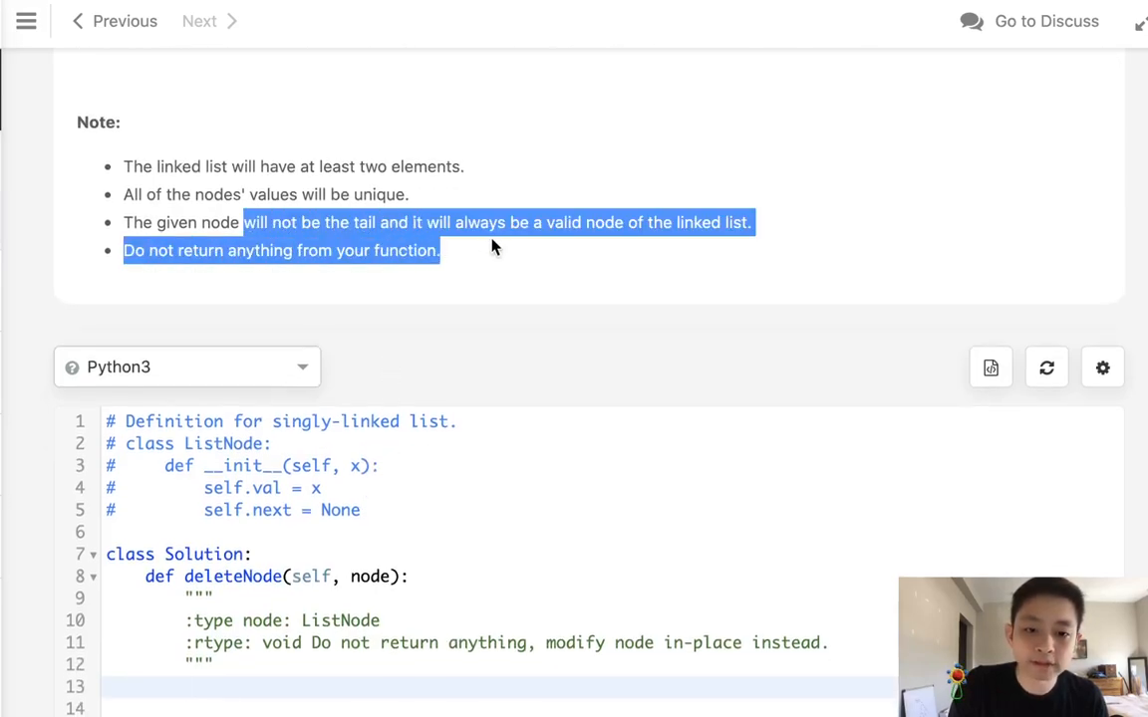
{"action": "left_click", "coordinate": [132, 195]}
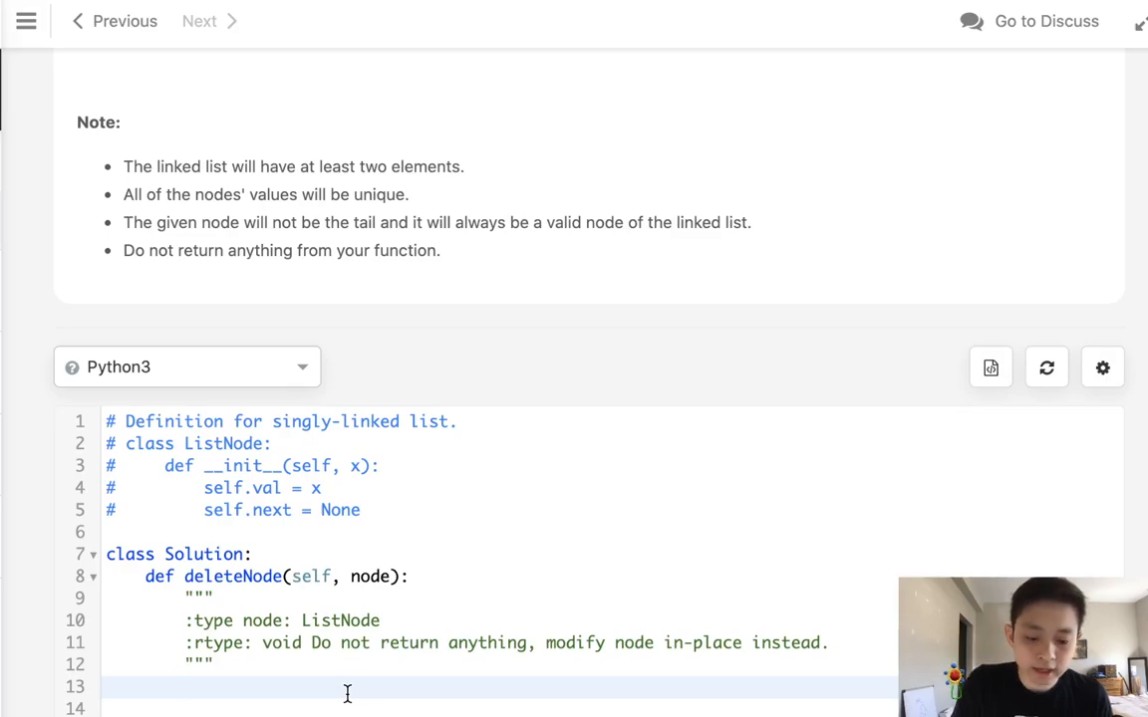
- Write node.val = node.next.val as the first line of deleteNode
{"action": "type", "text": "node"}
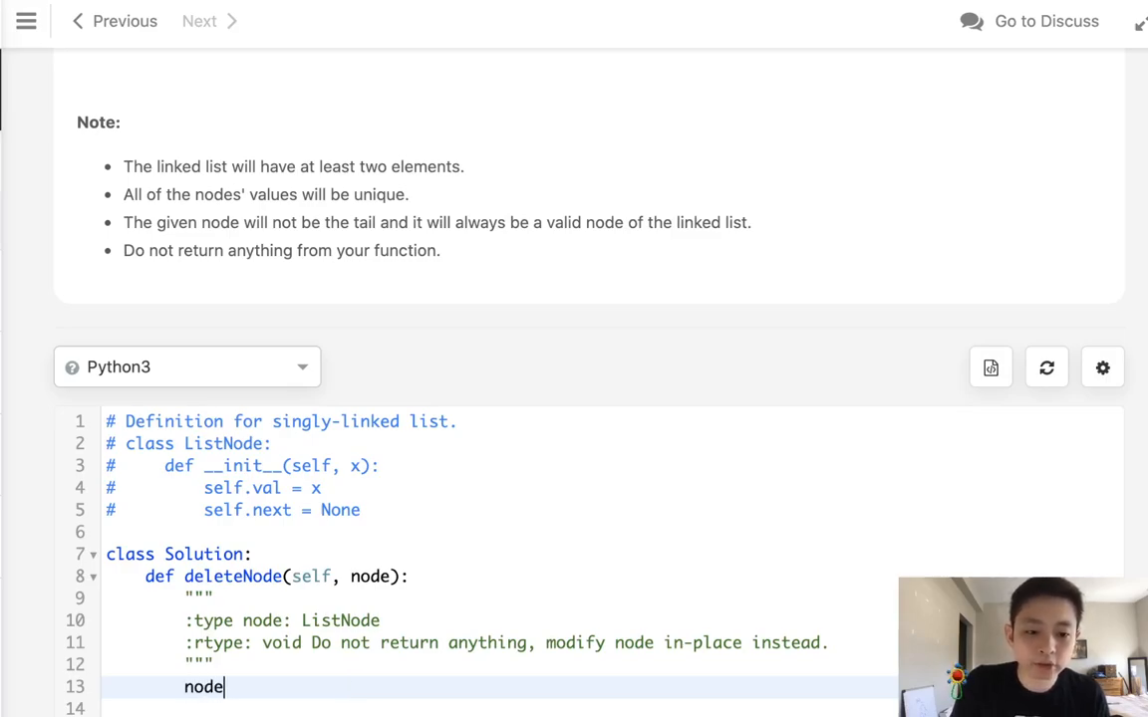
{"action": "type", "text": "."}
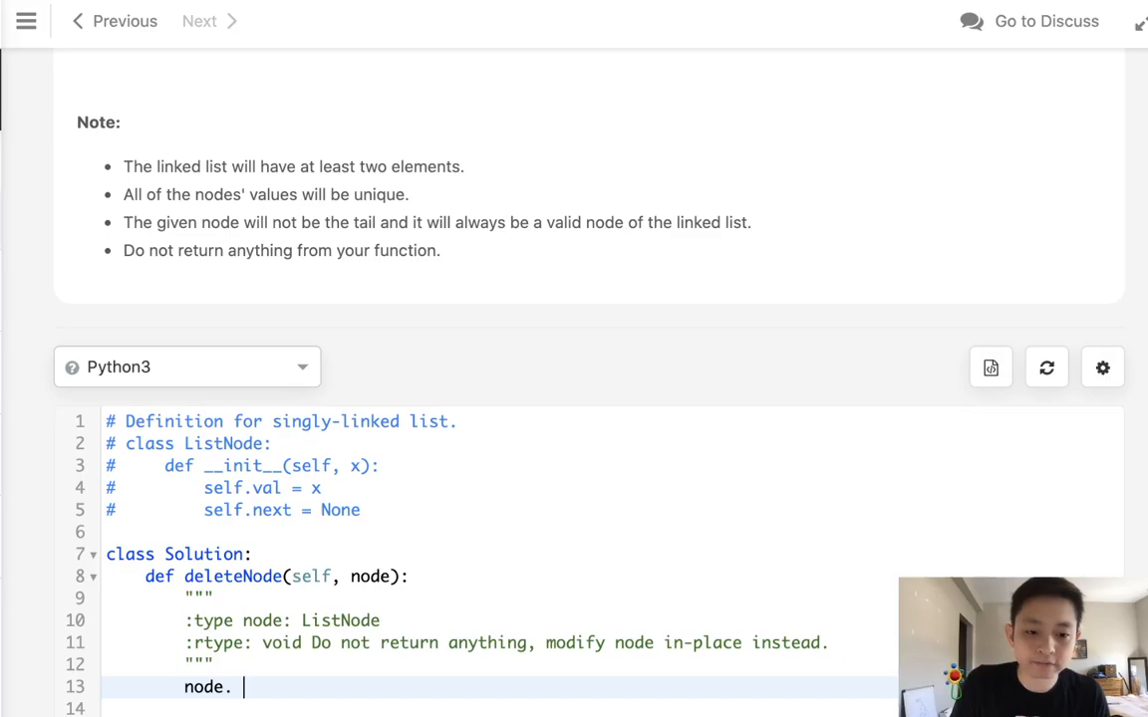
{"action": "type", "text": "val = n"}
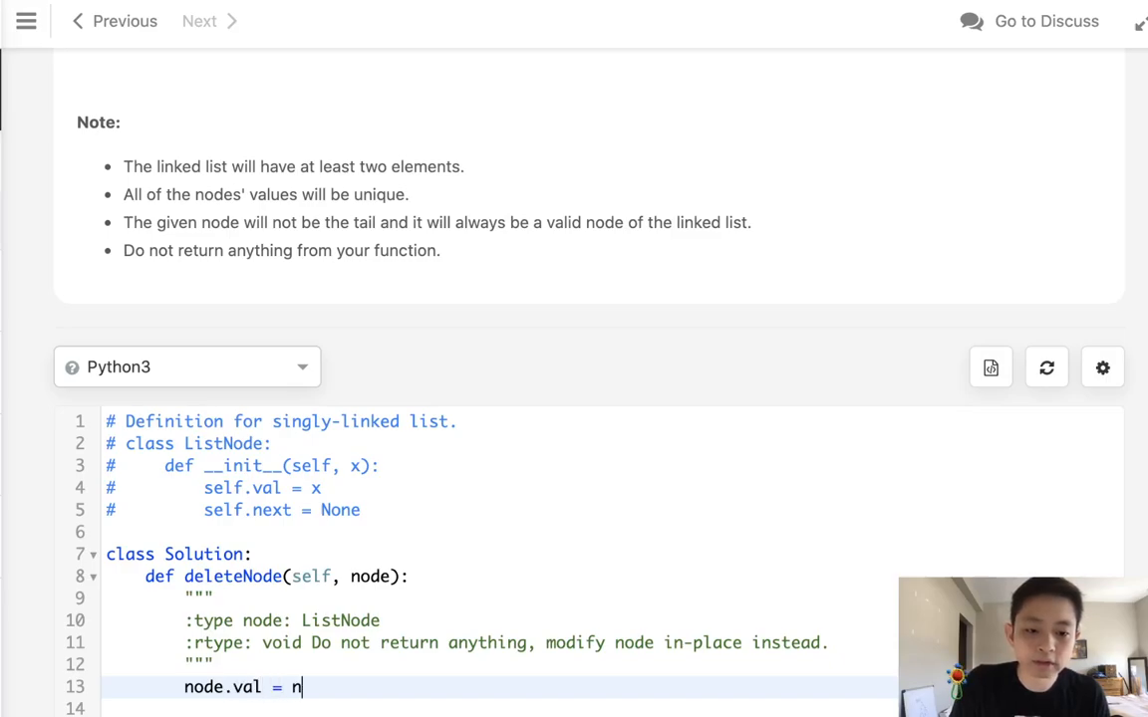
{"action": "type", "text": "ode.n"}
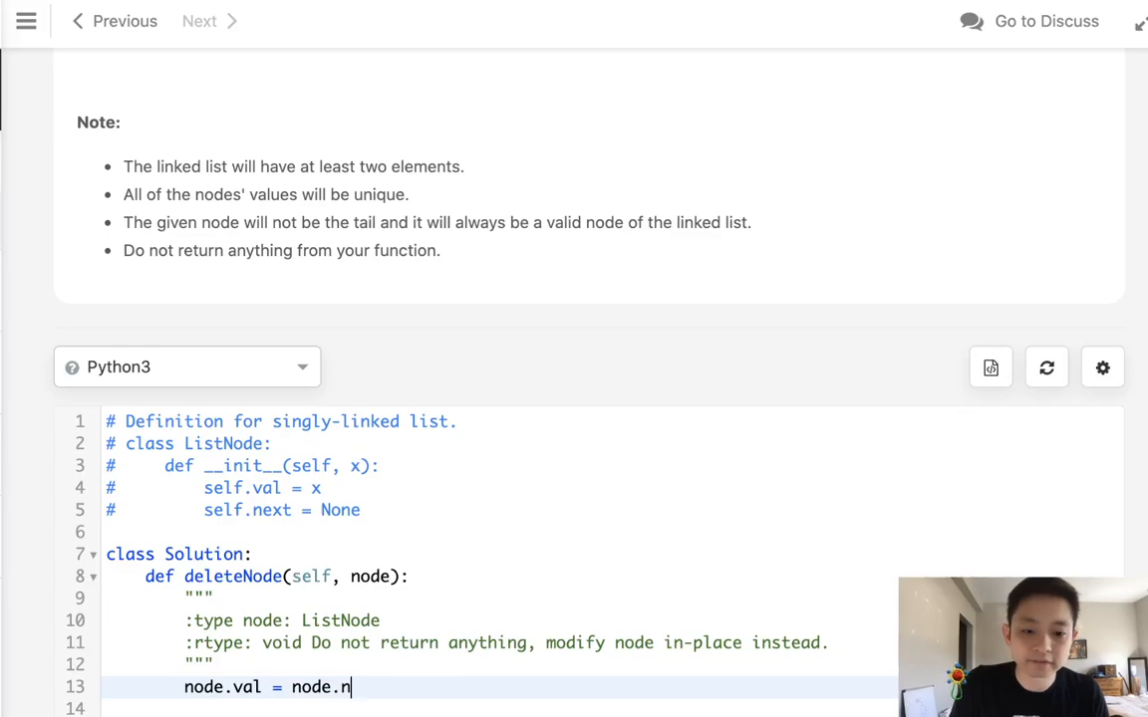
{"action": "type", "text": "ext.val"}
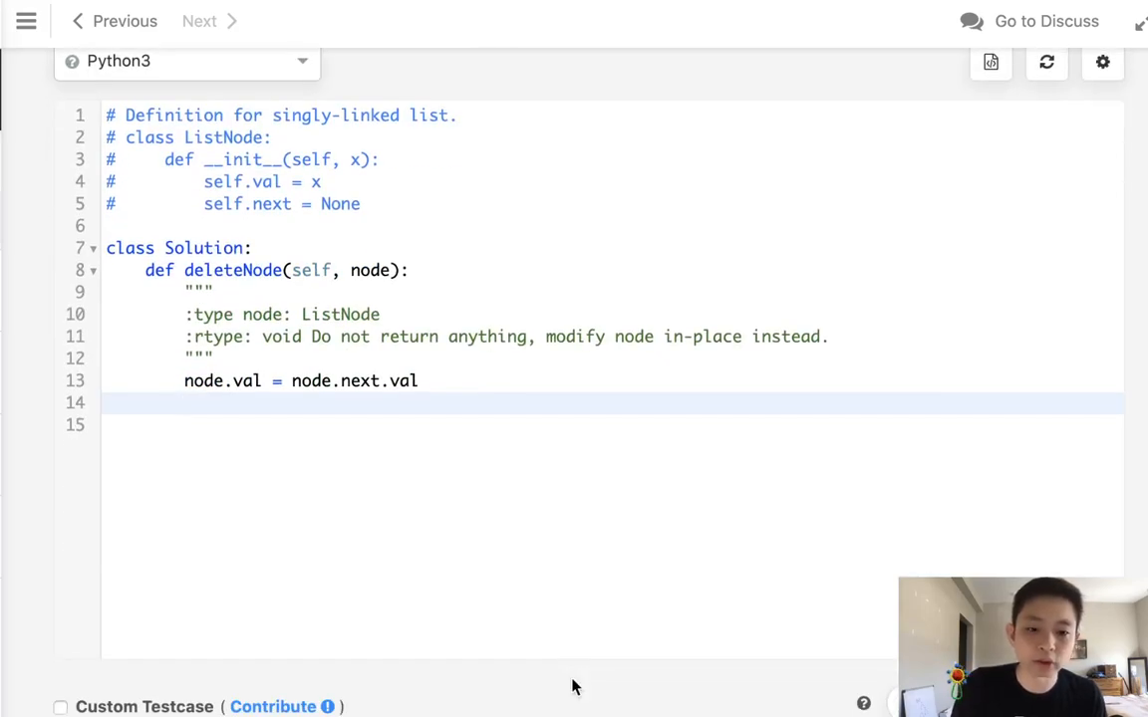
- Write node.next = node.next.next on line 14 of deleteNode
{"action": "type", "text": "n"}
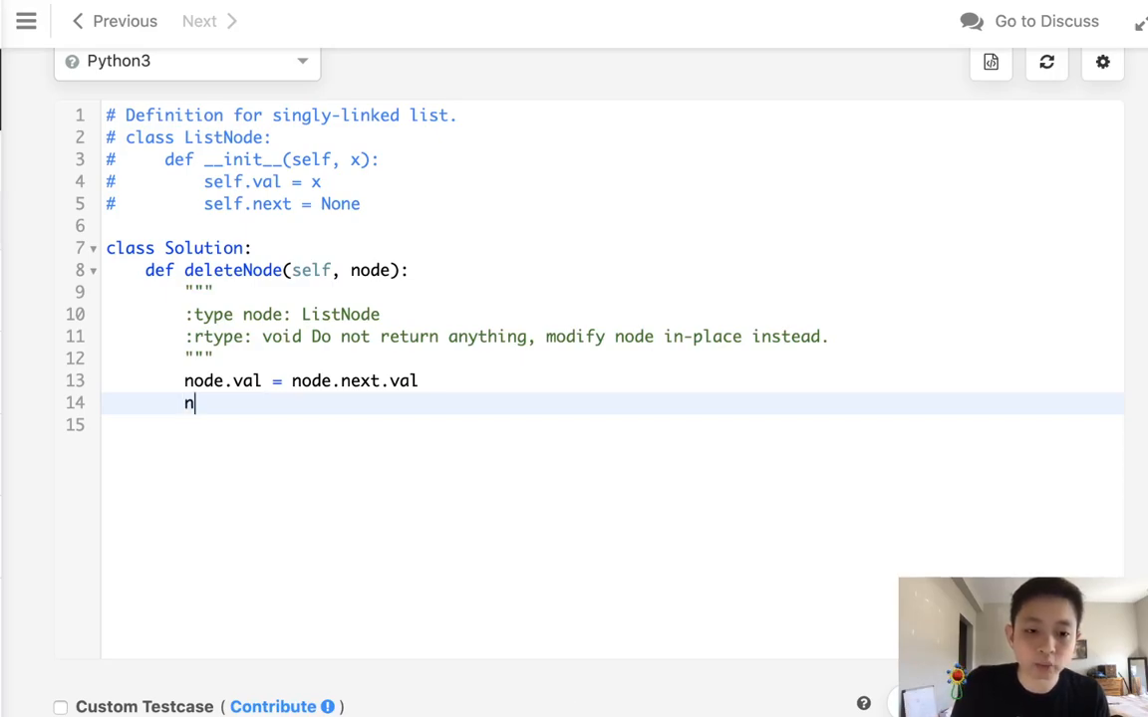
{"action": "type", "text": "ode.ne"}
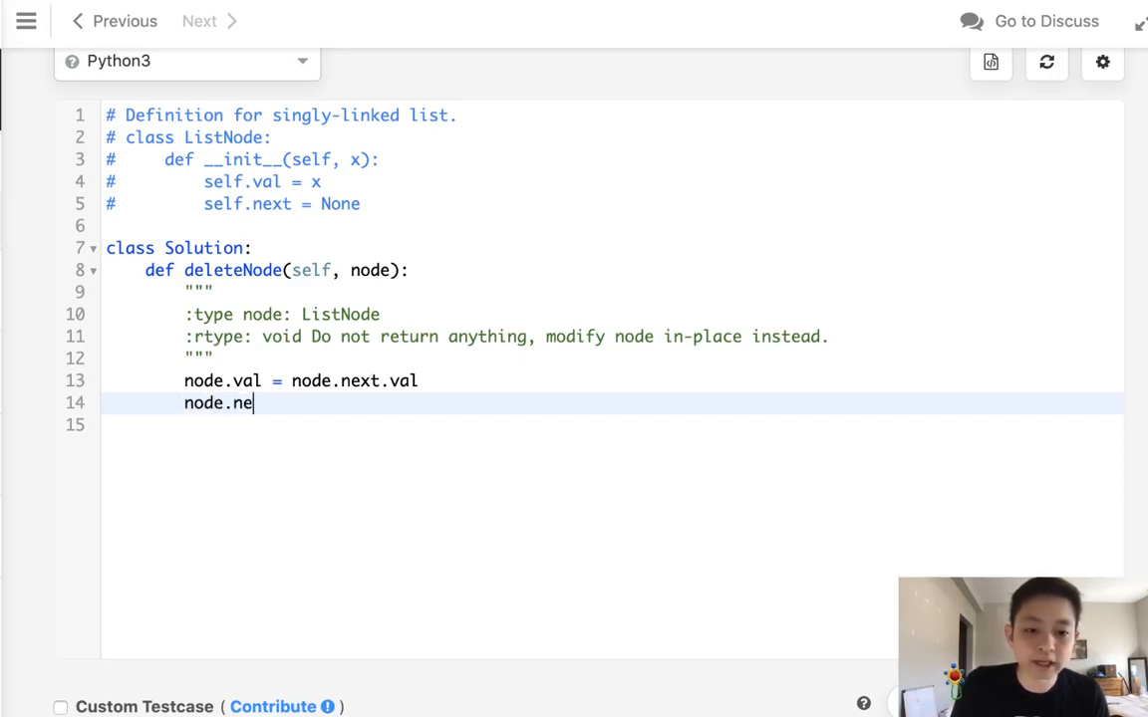
{"action": "type", "text": "xt"}
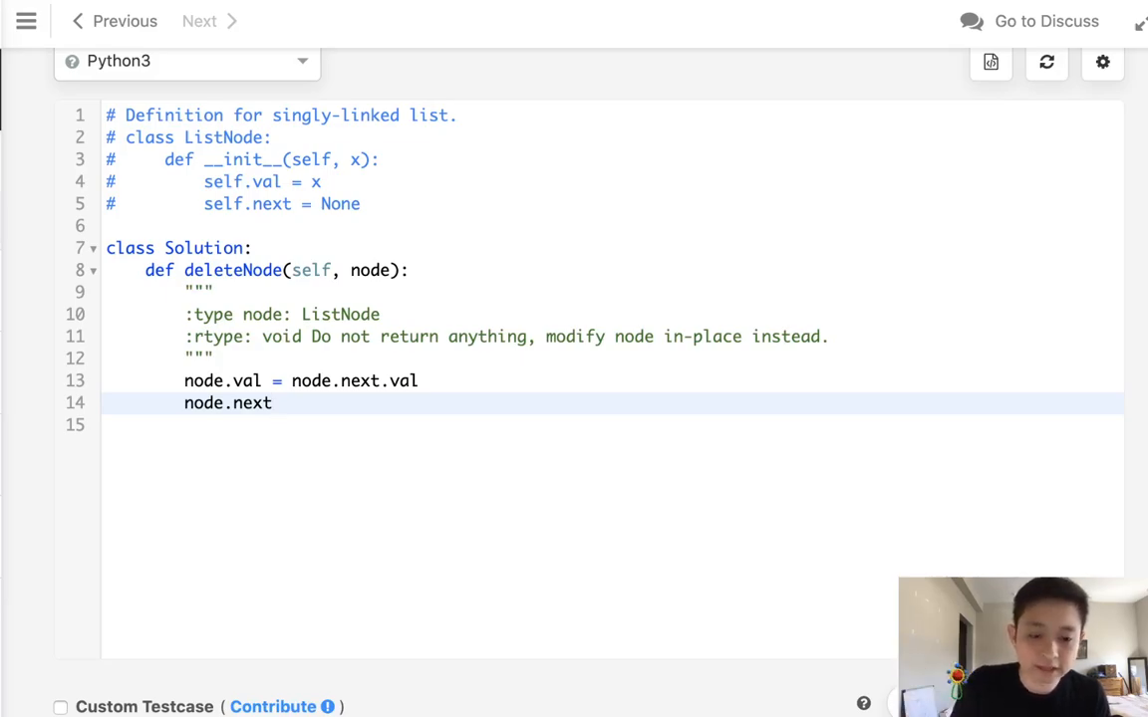
{"action": "type", "text": "= node.n"}
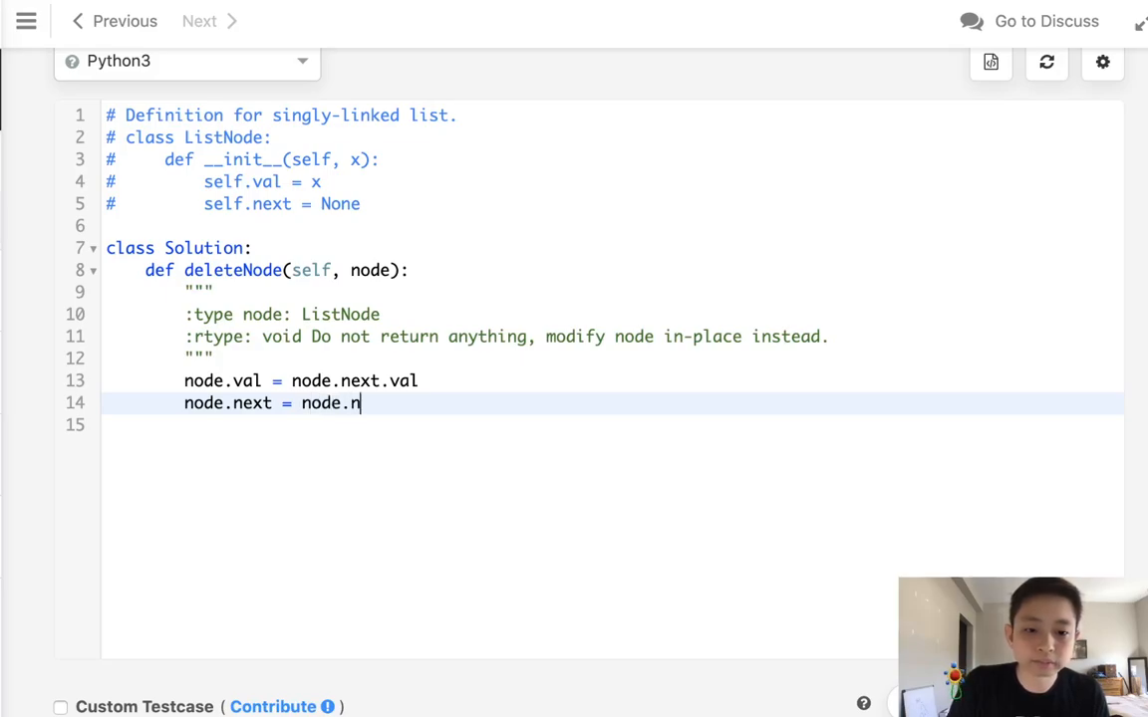
{"action": "type", "text": "ext.next"}
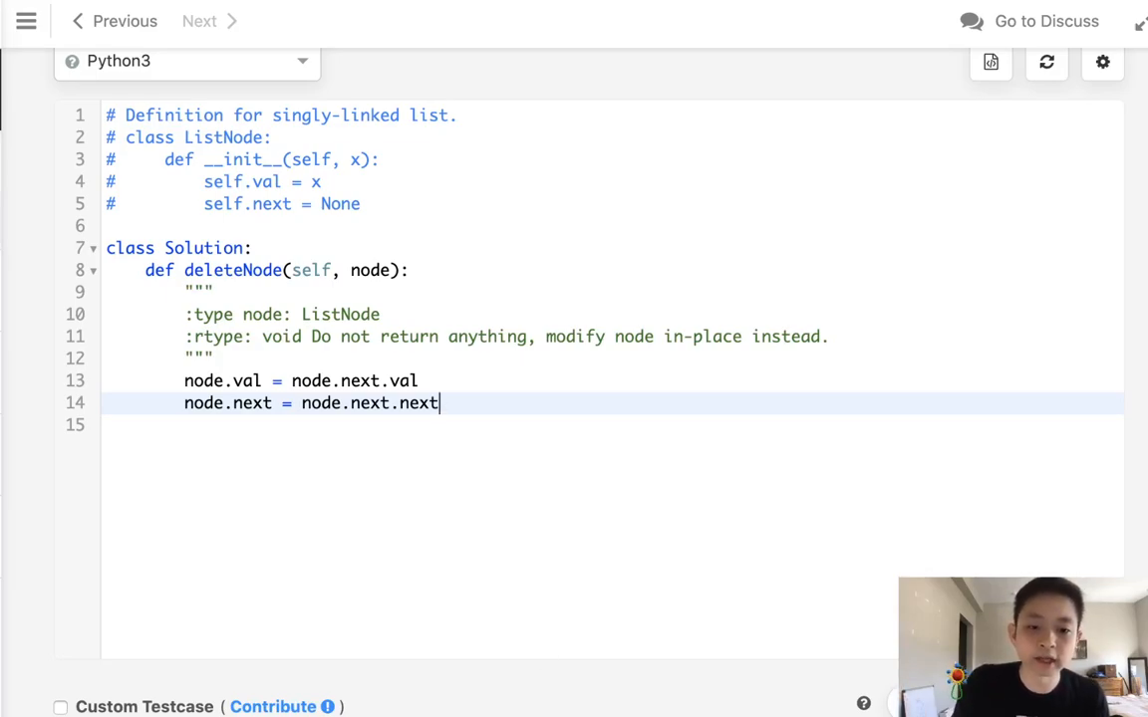
- Run the [4,5,1,9] example expecting [4,1,9], then submit for an Accepted result
{"action": "left_click", "coordinate": [1072, 572]}
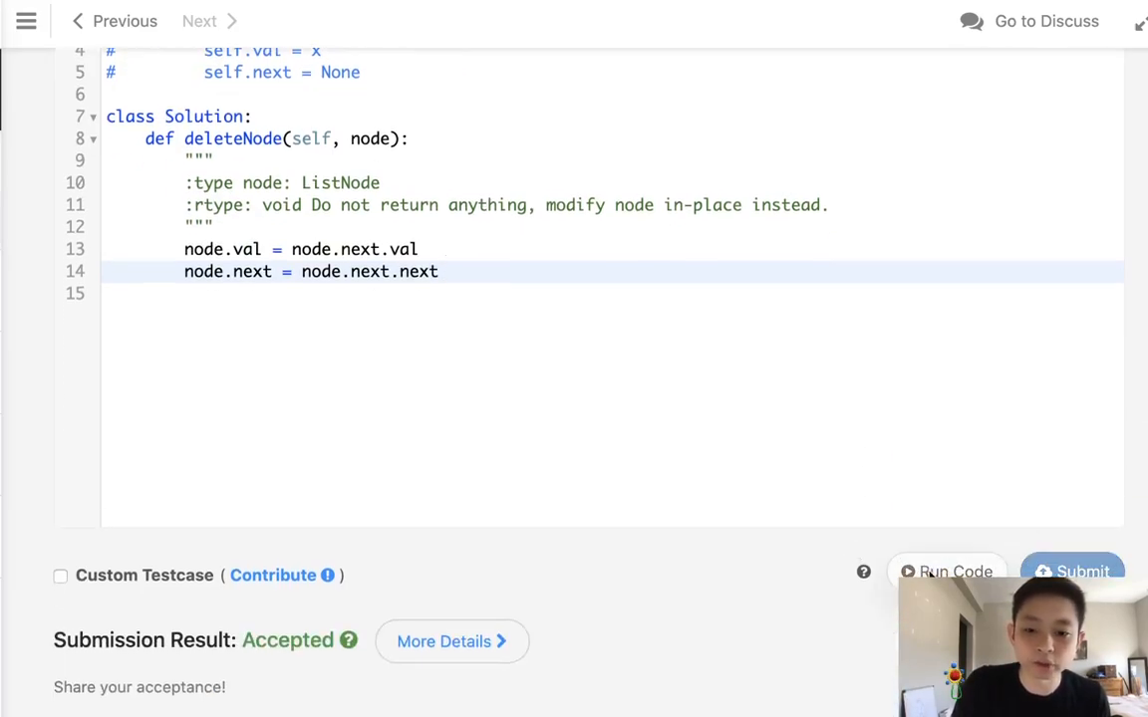
{"action": "left_click", "coordinate": [945, 571]}
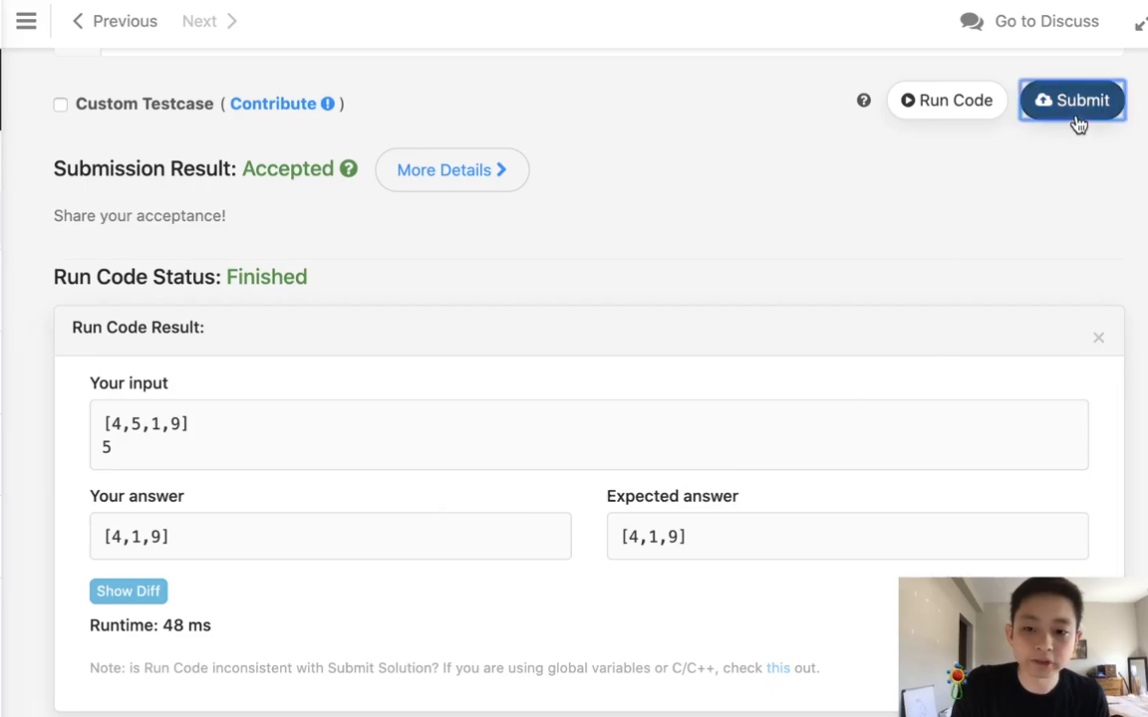
{"action": "left_click", "coordinate": [1073, 100]}
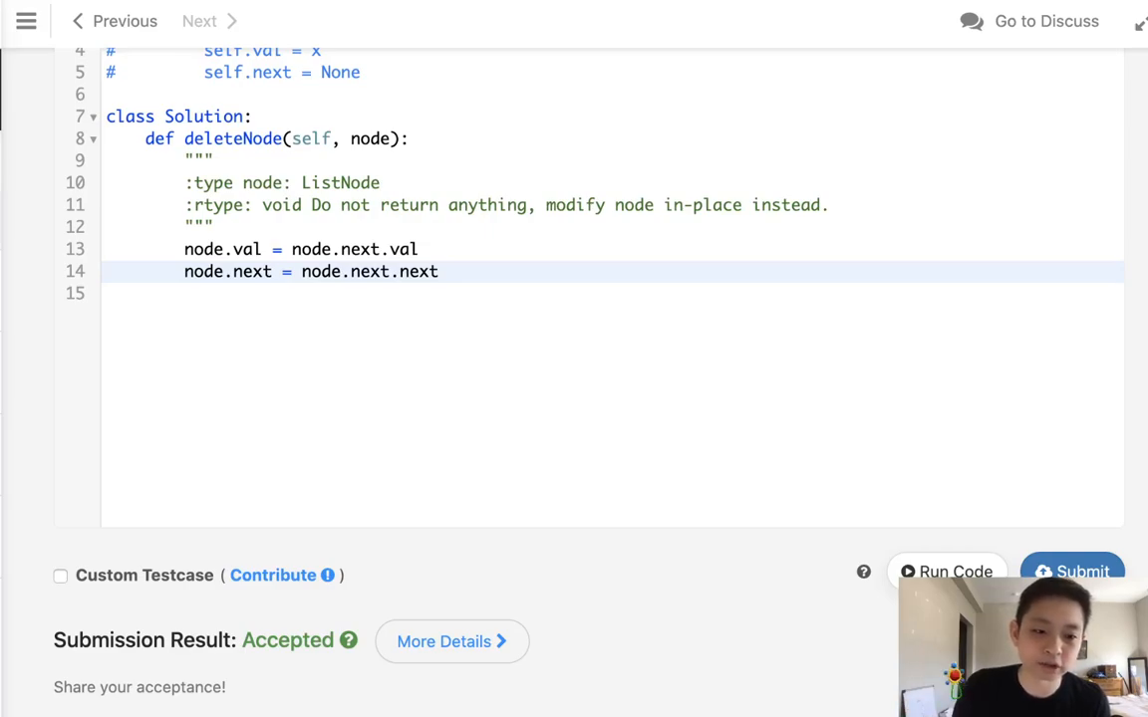
{"action": "mouse_move", "coordinate": [908, 556]}
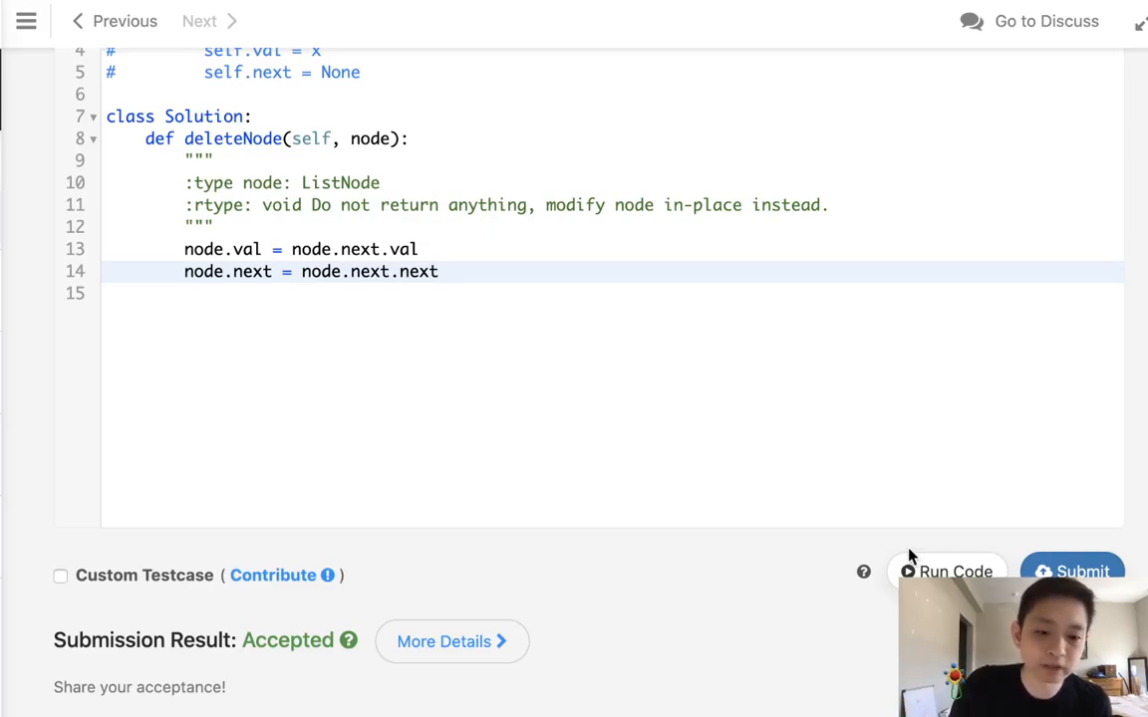